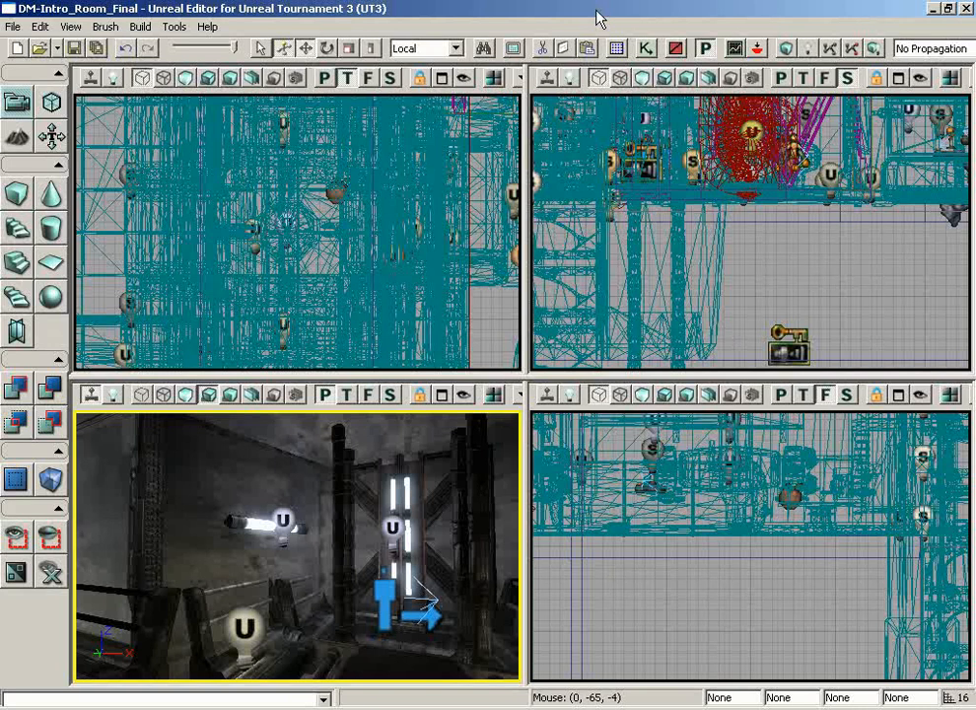
pyautogui.moveTo(617, 47)
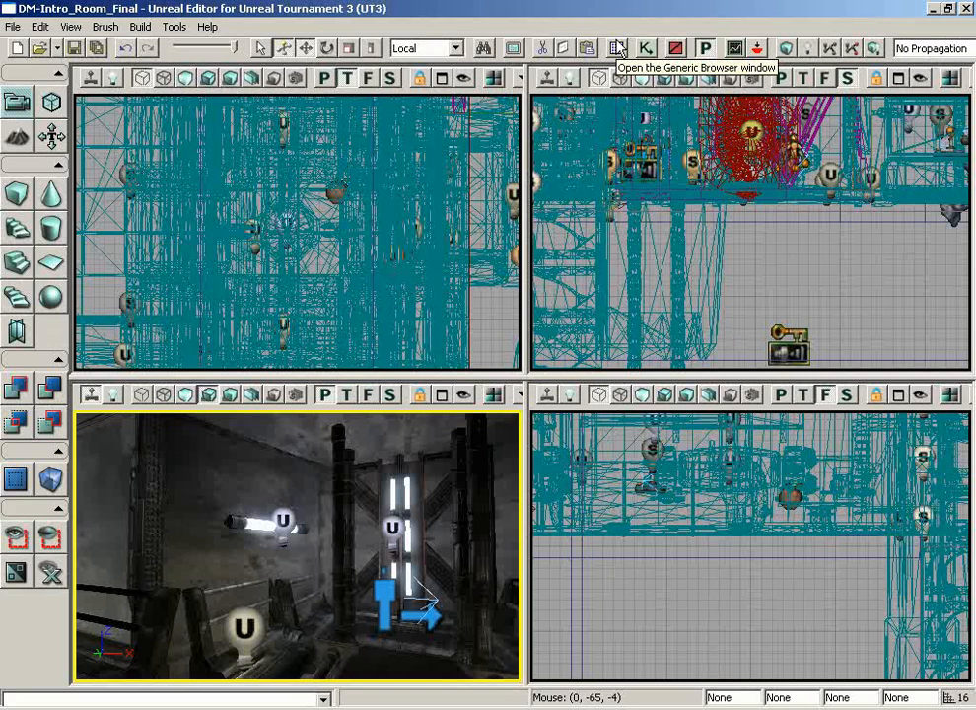
pyautogui.moveTo(616, 54)
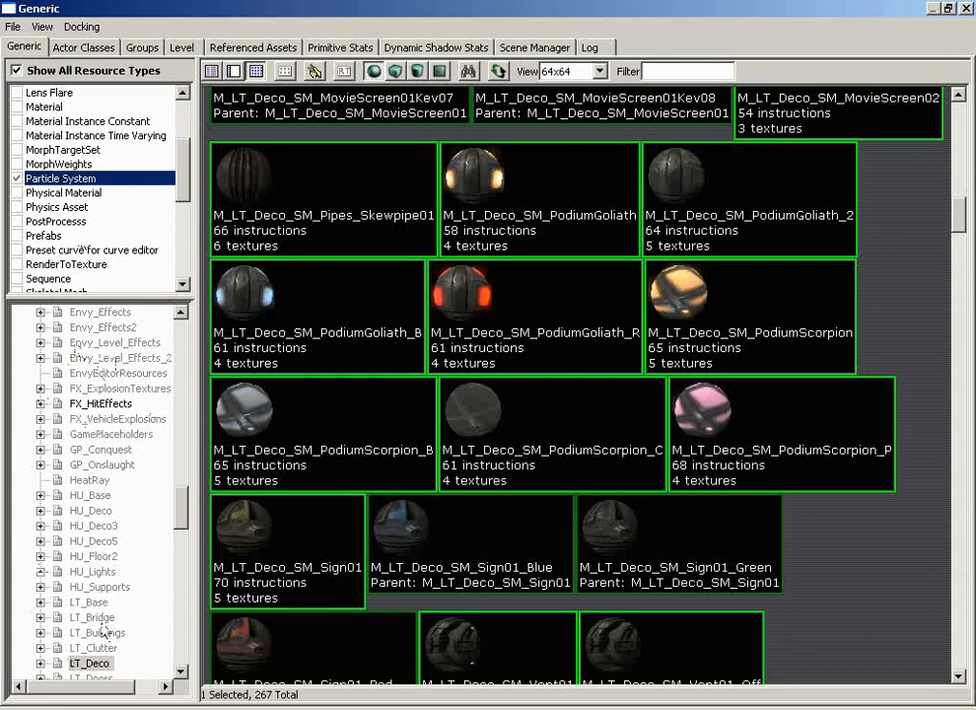
pyautogui.moveTo(336, 399)
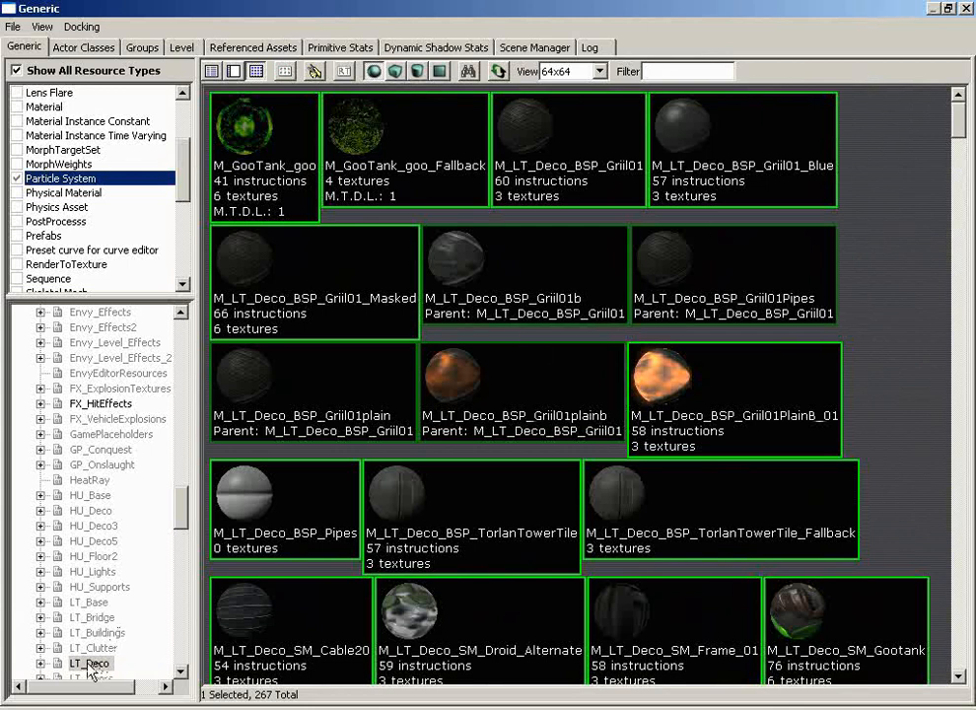
# Browse the LT_Deco and LT_Buildings packages in the Generic Browser tree
pyautogui.click(89, 662)
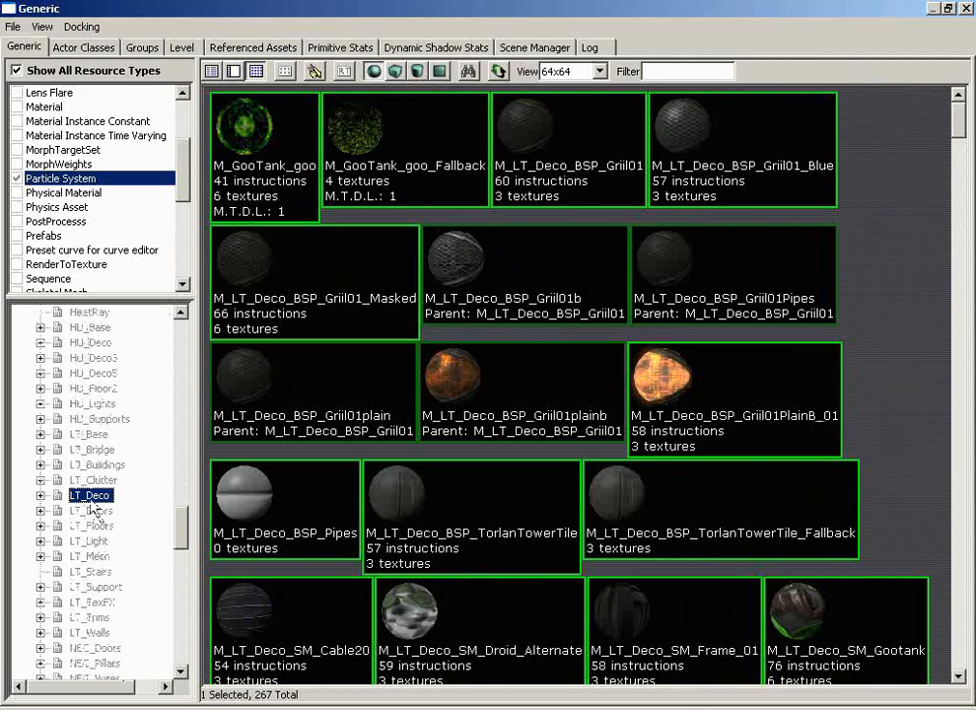
pyautogui.click(91, 465)
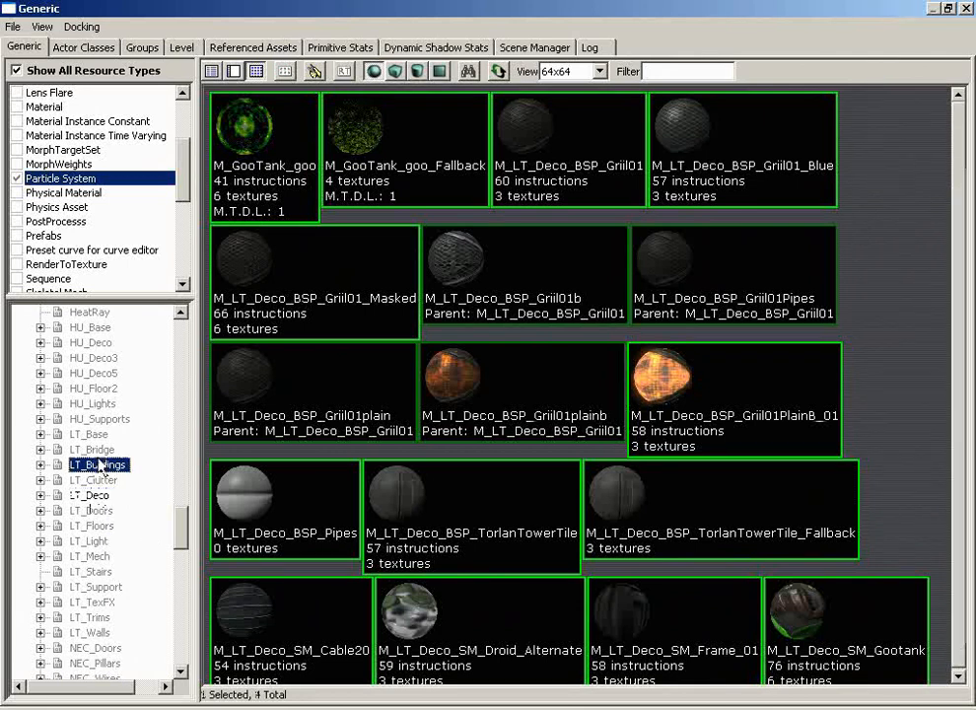
pyautogui.click(96, 465)
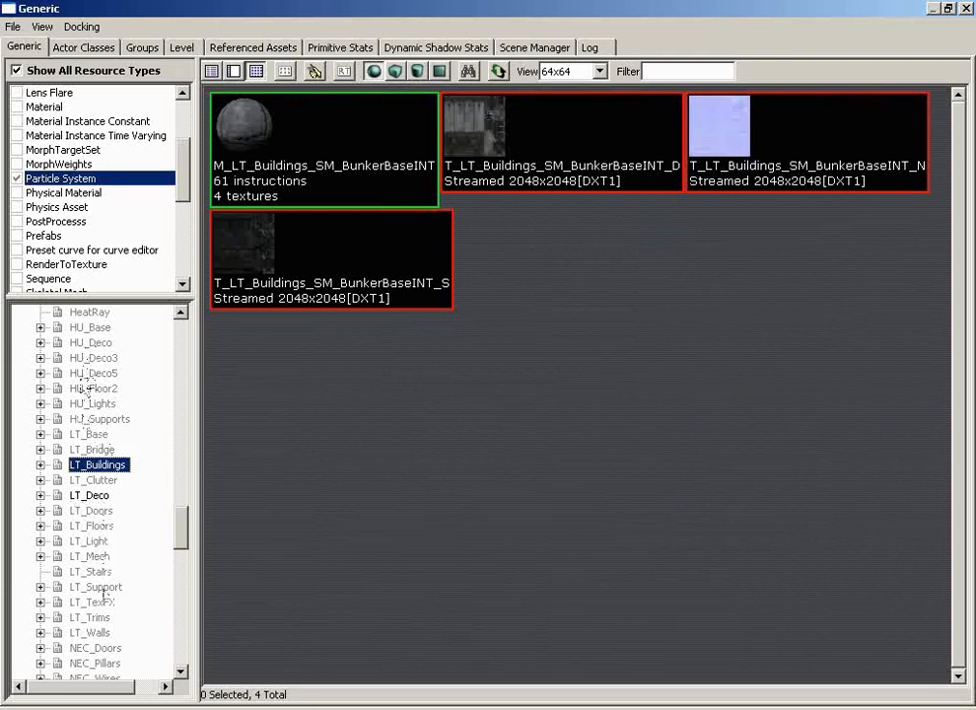
# Browse HU_Deco5, HU_Supports and HU_Floor2, ending on the walkway material, mesh and textures
pyautogui.click(94, 372)
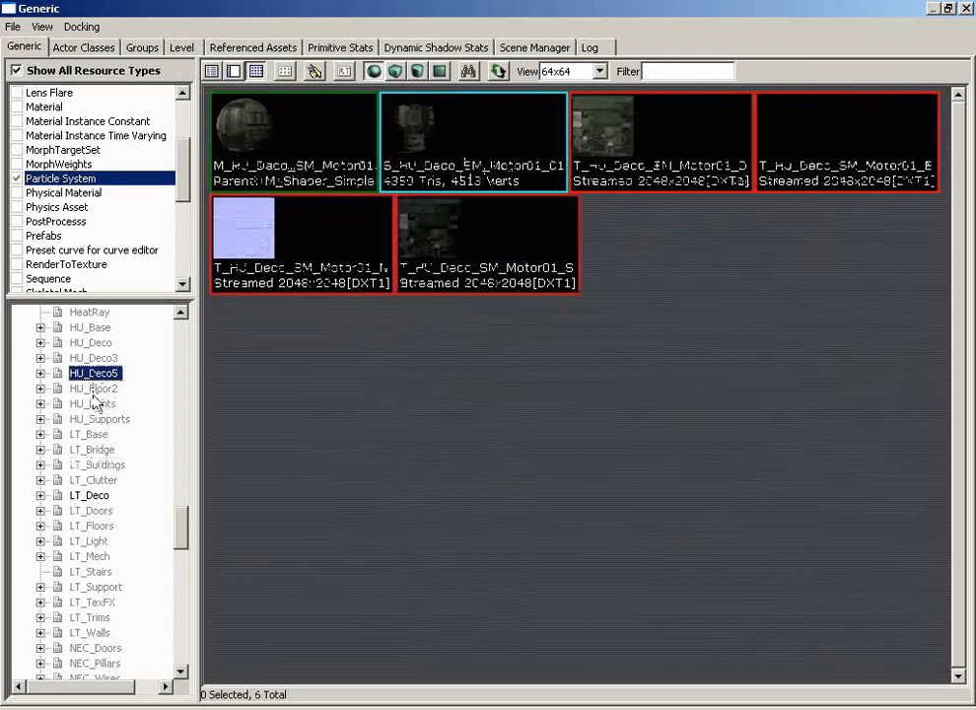
pyautogui.click(100, 419)
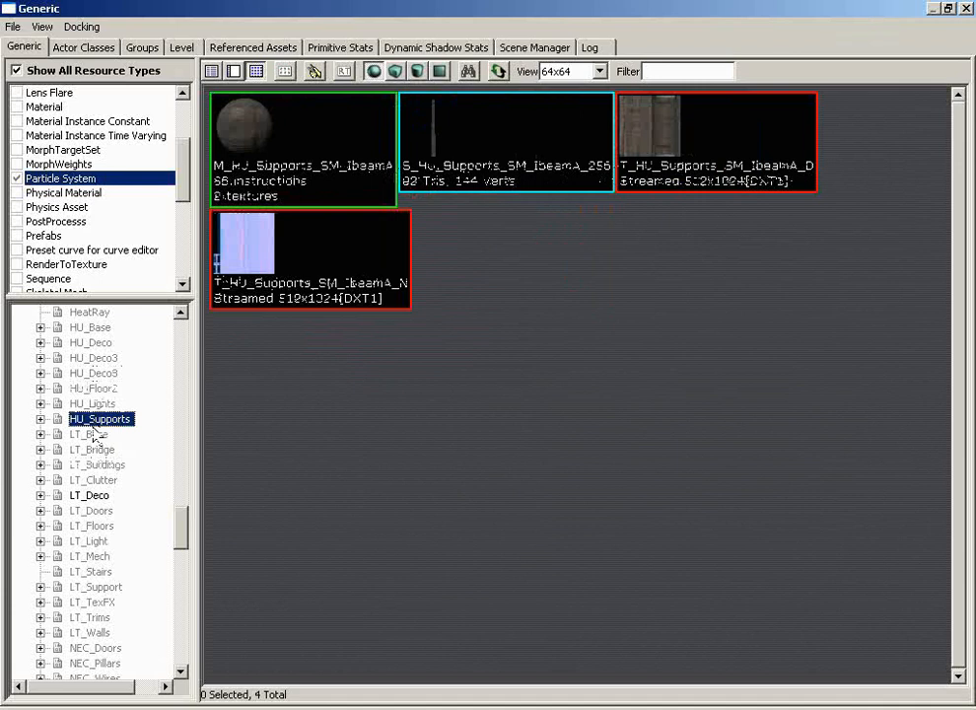
pyautogui.click(94, 388)
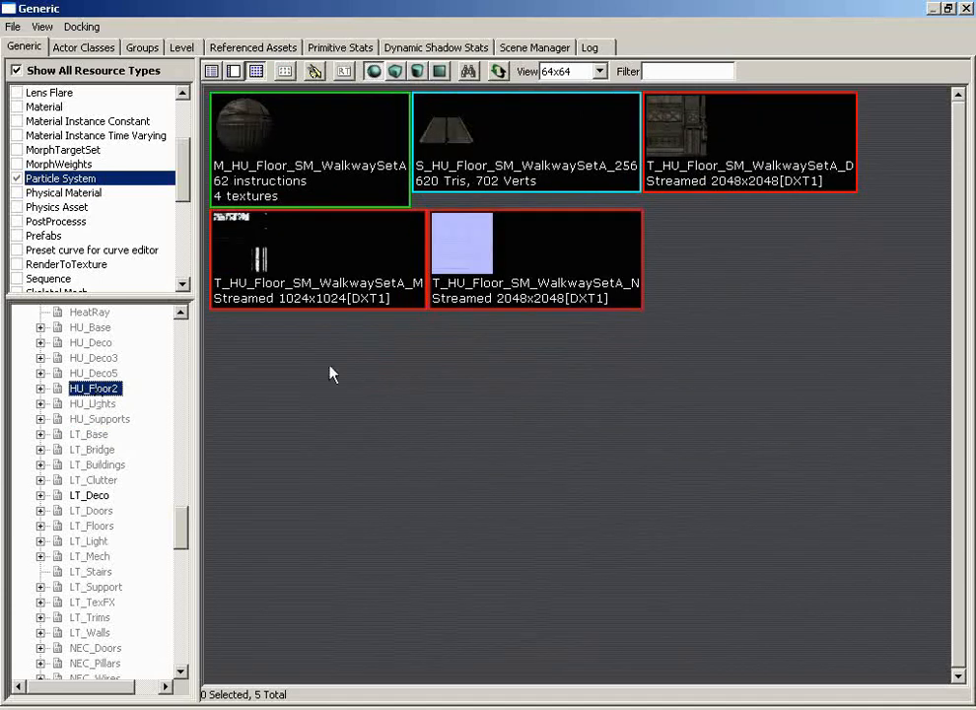
pyautogui.moveTo(356, 293)
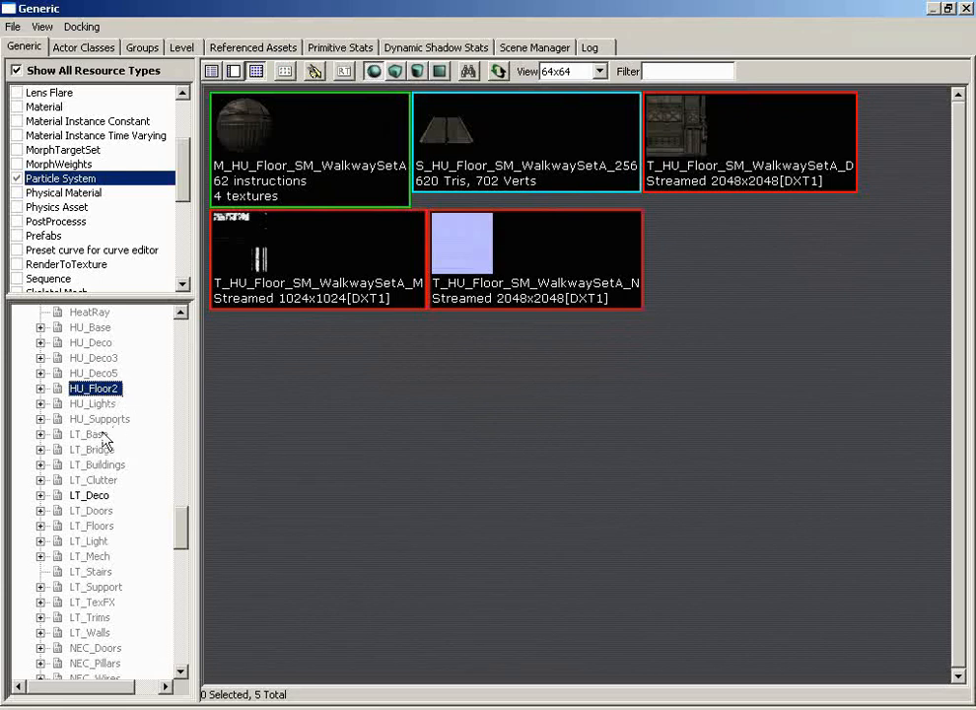
# Fully load the LT_Base package and scroll through its 34 materials and textures
pyautogui.rightClick(89, 433)
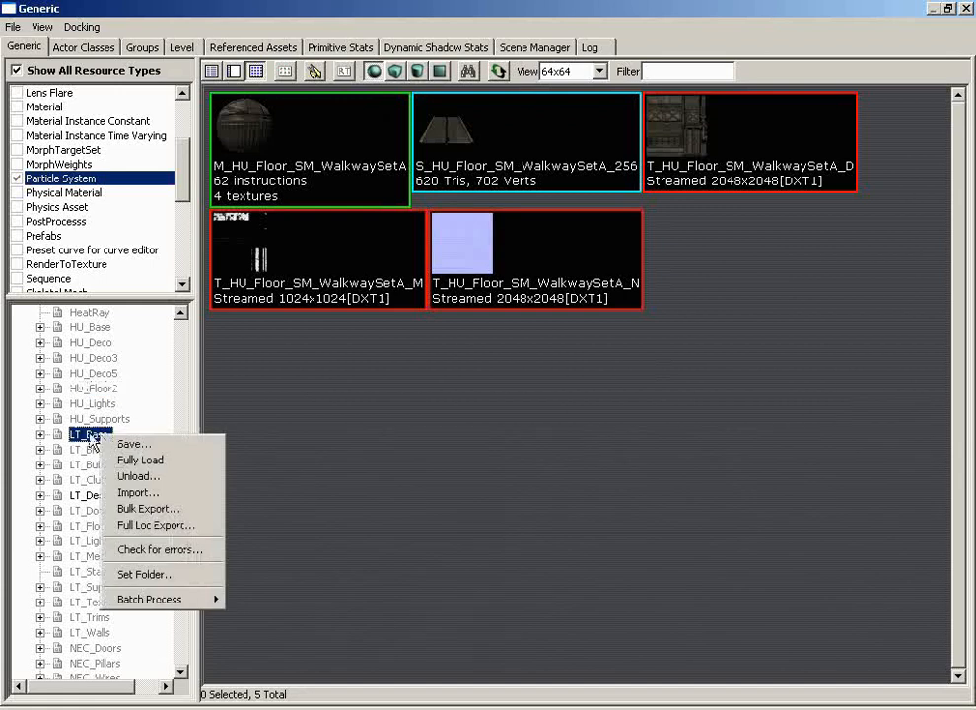
pyautogui.moveTo(140, 460)
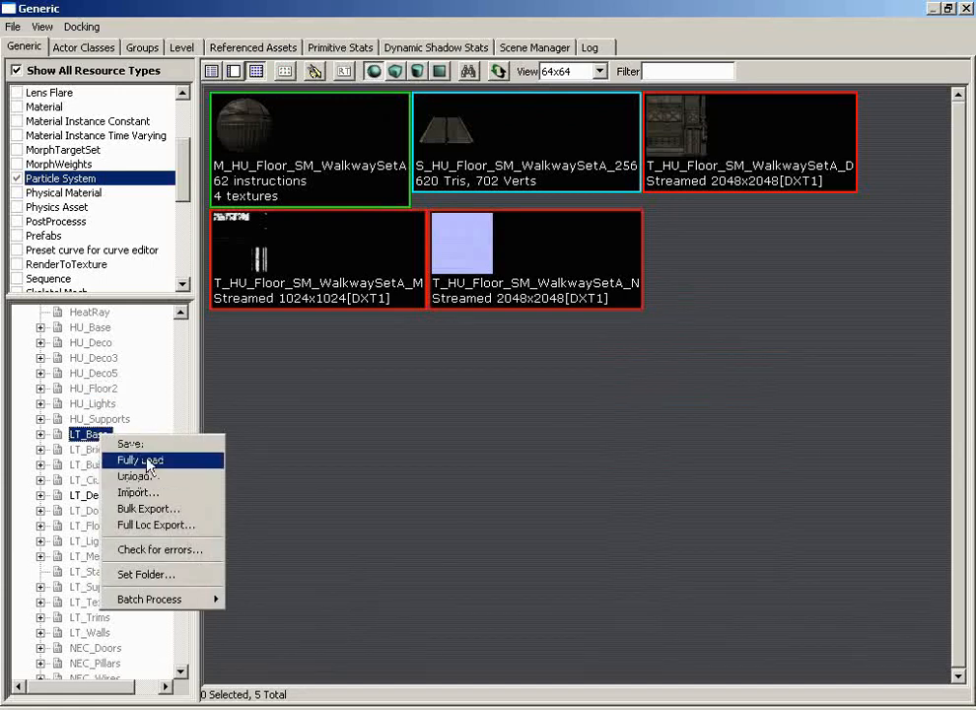
pyautogui.click(139, 461)
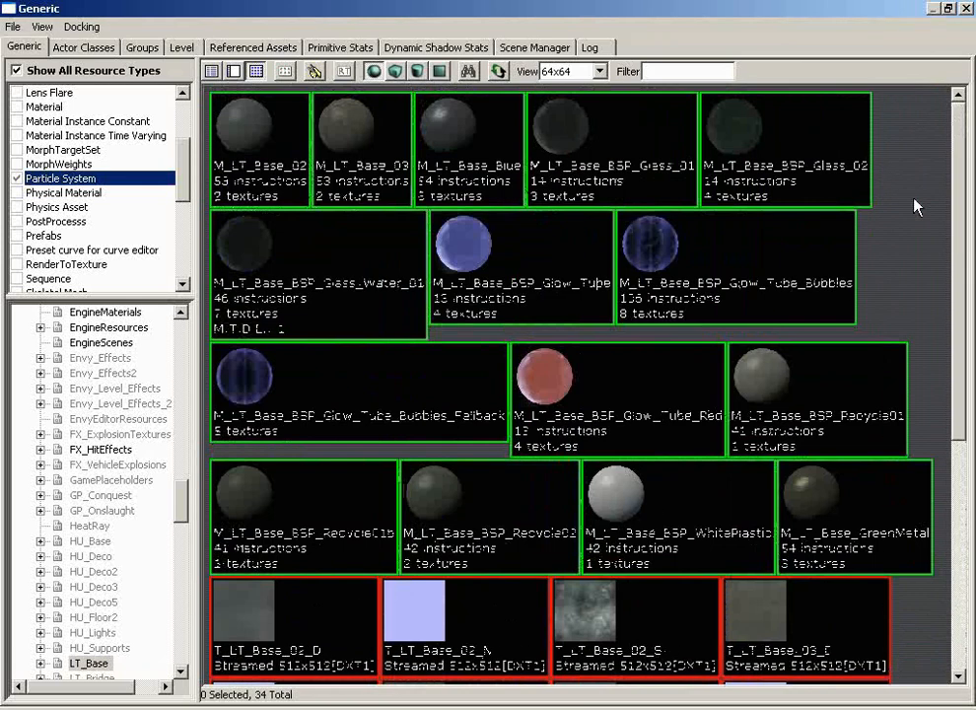
pyautogui.scroll(-3)
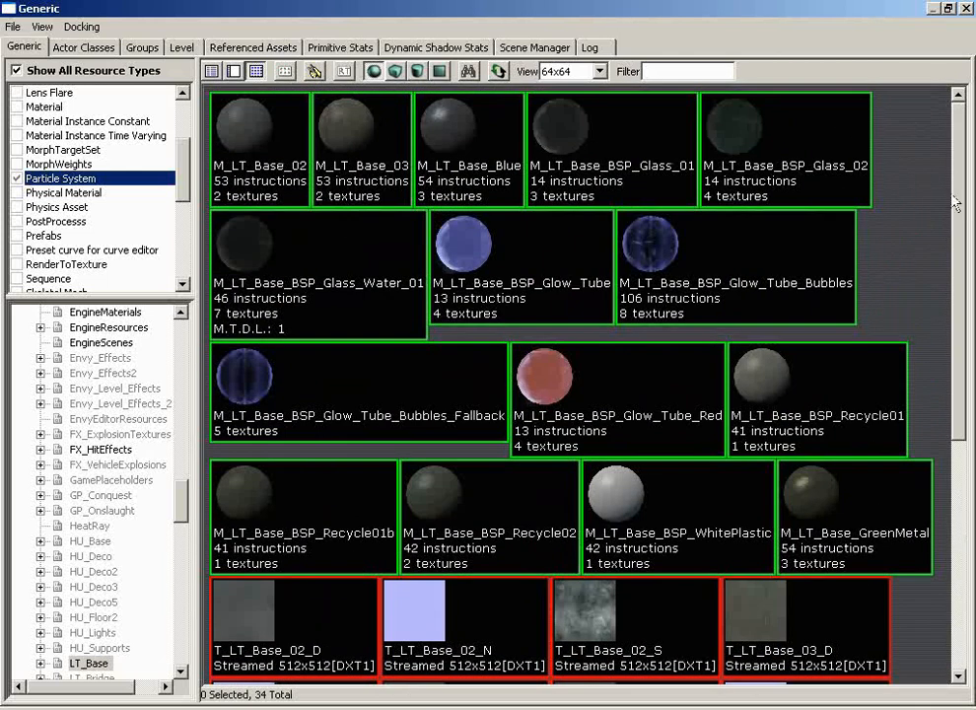
pyautogui.scroll(-3)
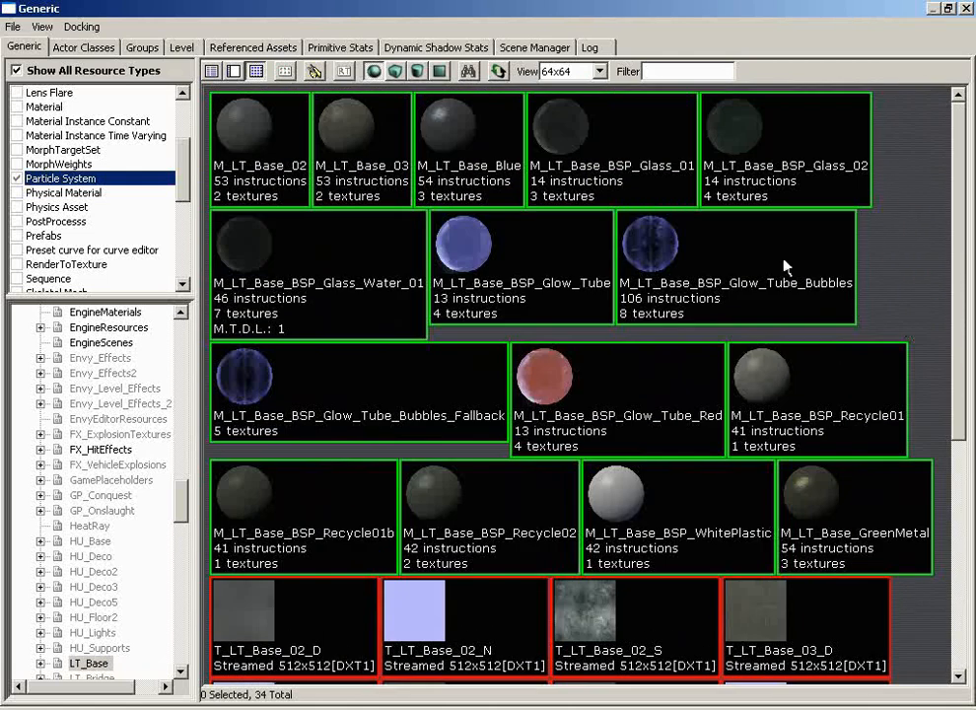
pyautogui.moveTo(246, 212)
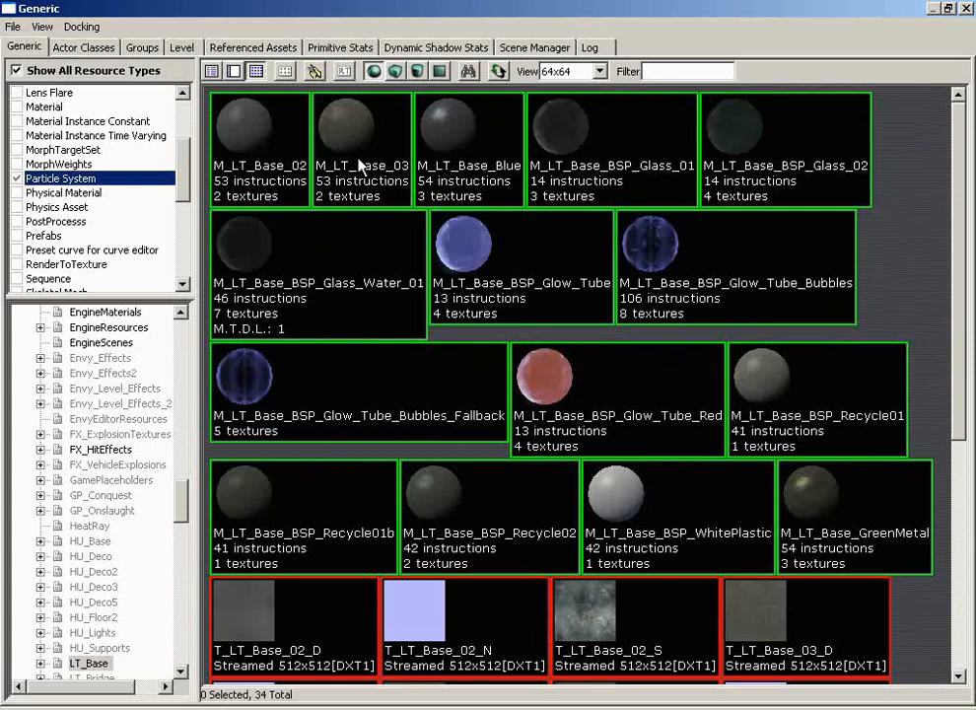
pyautogui.moveTo(336, 180)
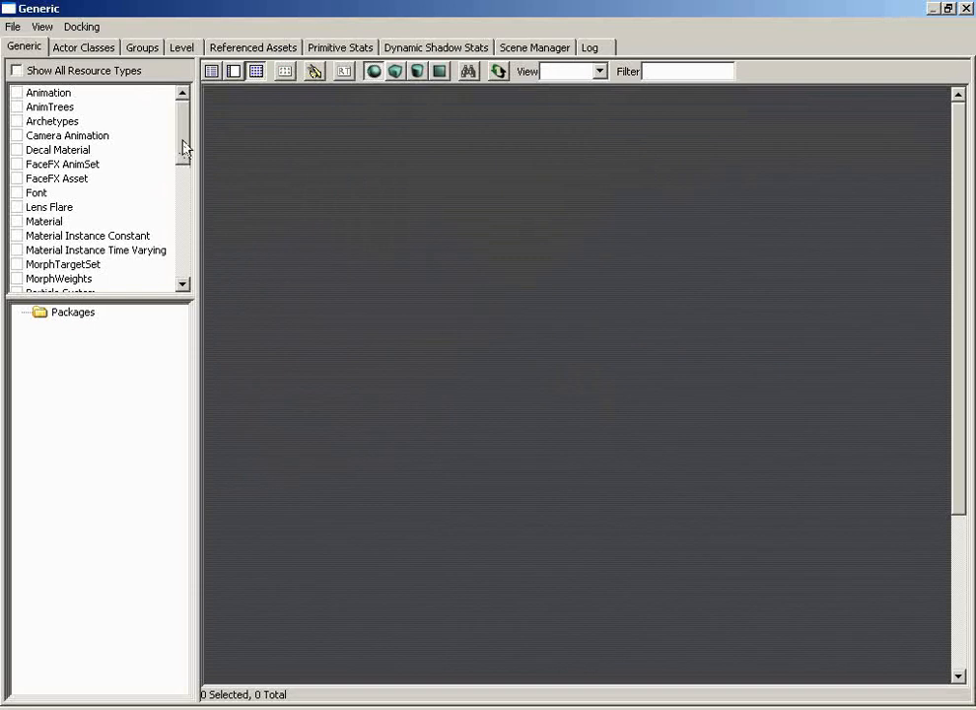
# Filter to Material resources only and show LT_Base's 15 materials
pyautogui.click(44, 220)
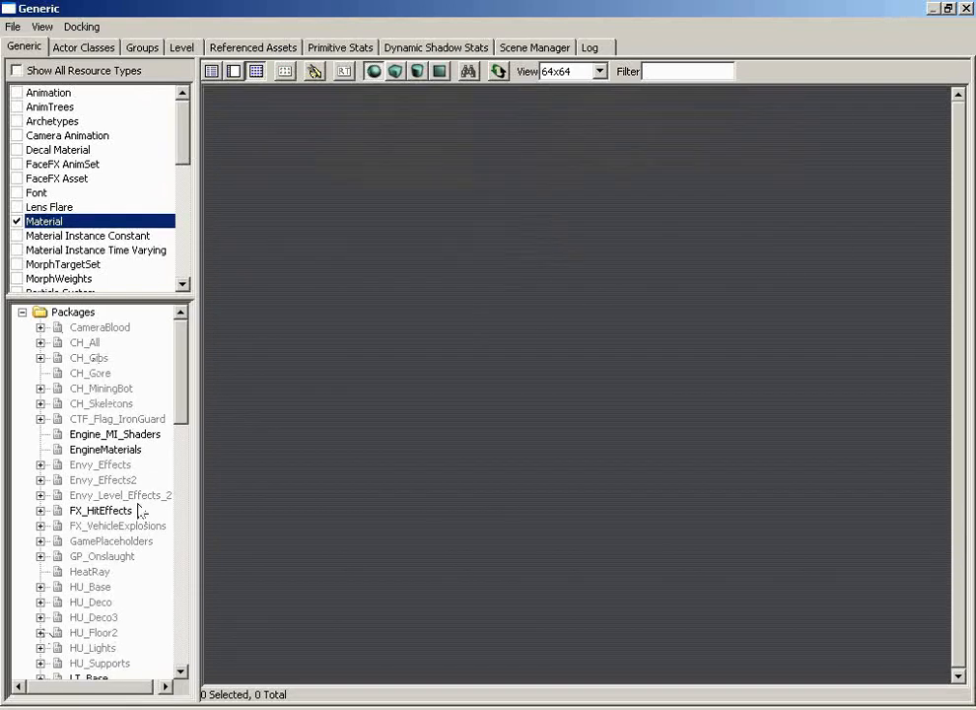
pyautogui.scroll(-3)
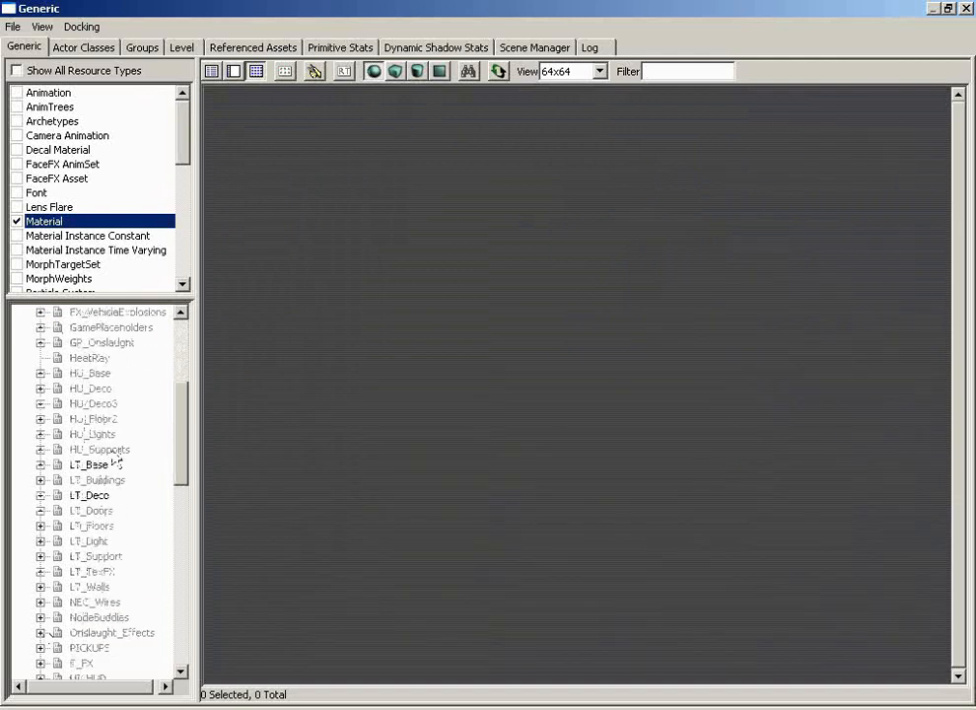
pyautogui.click(89, 464)
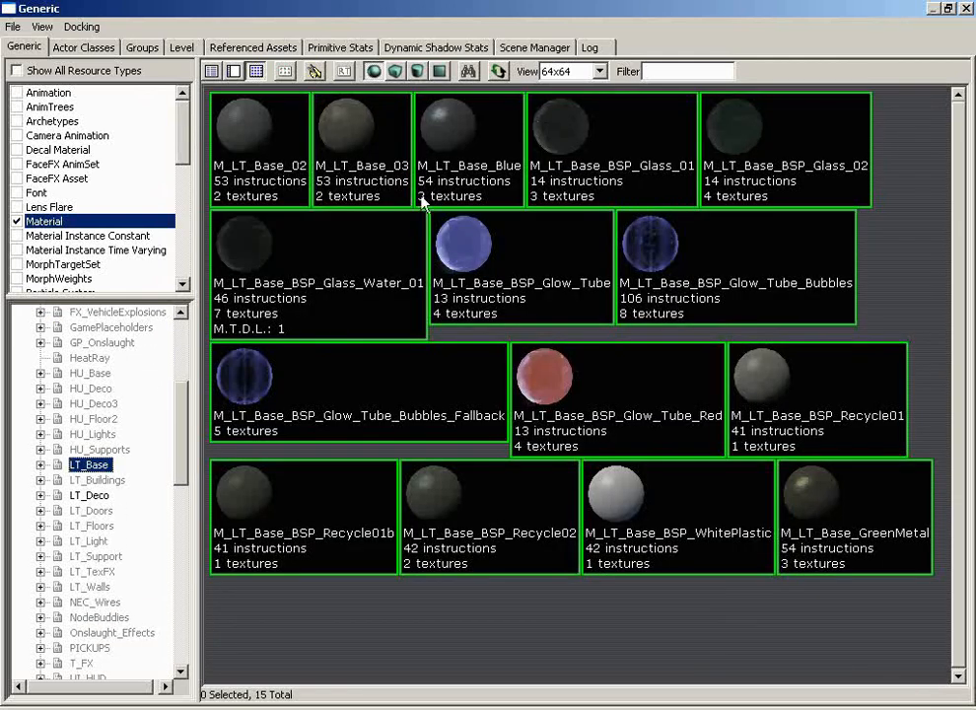
pyautogui.moveTo(384, 126)
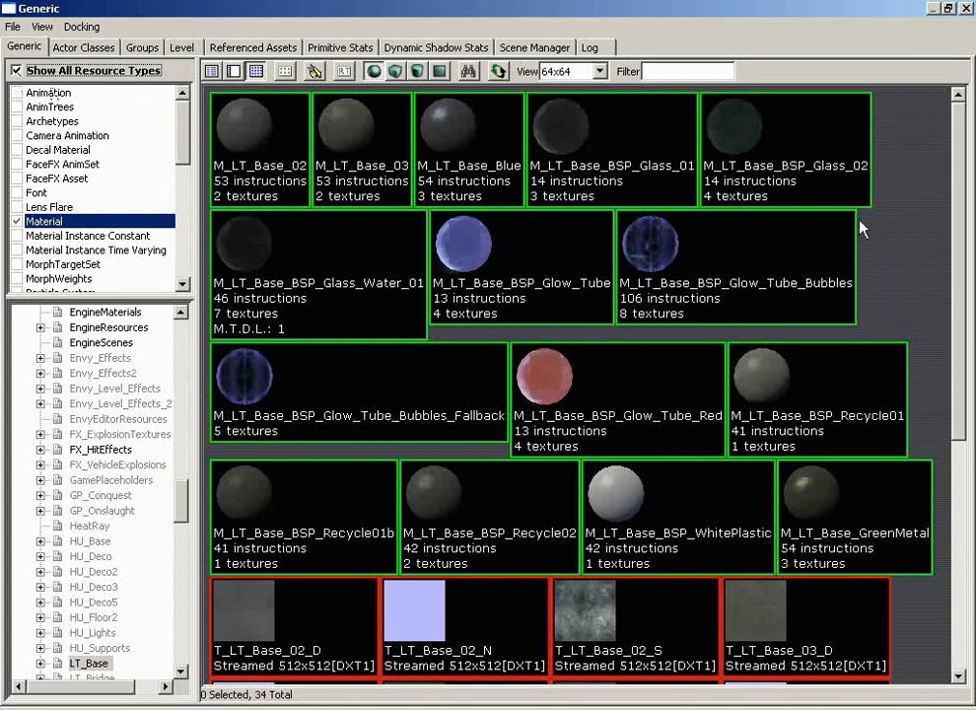
pyautogui.moveTo(895, 207)
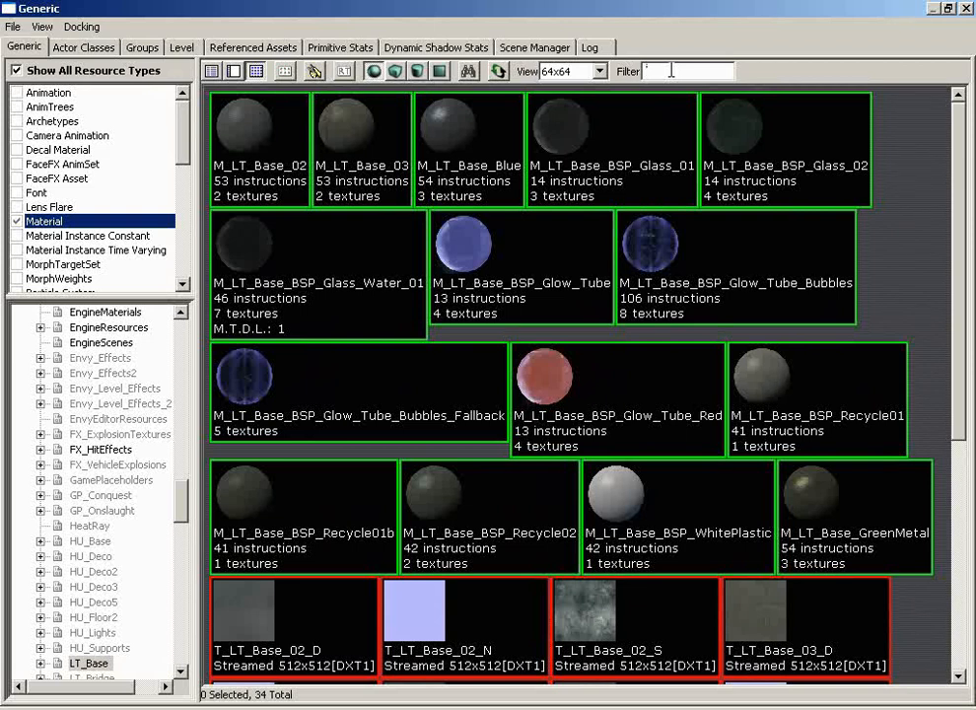
# Filter LT_Base's assets by 'glass' to list the four glass-related materials and texture
pyautogui.write('g')
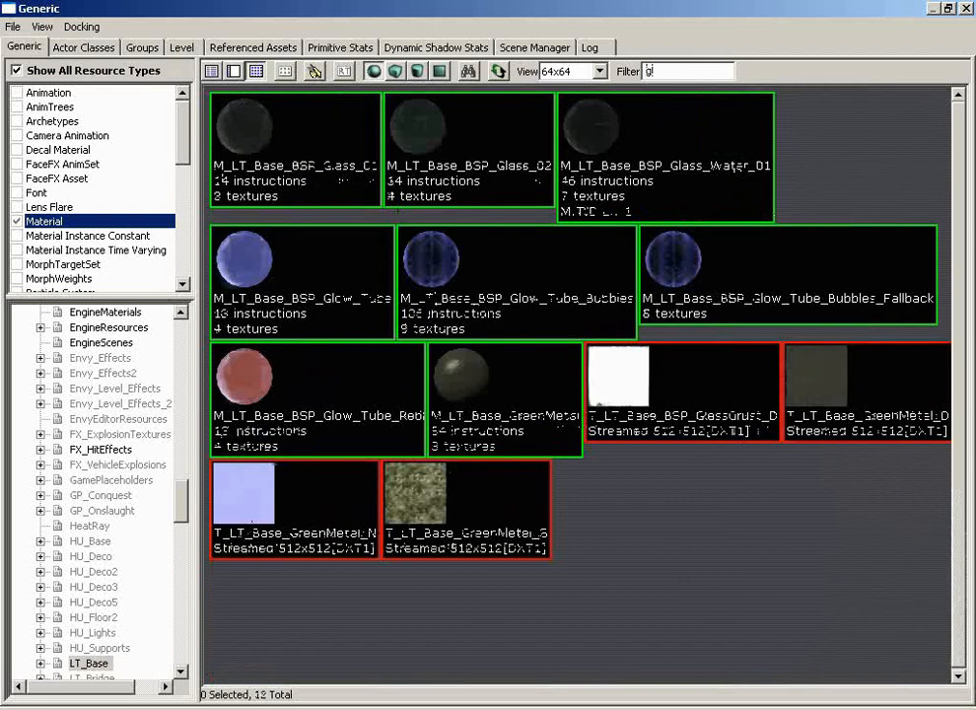
pyautogui.write('lass')
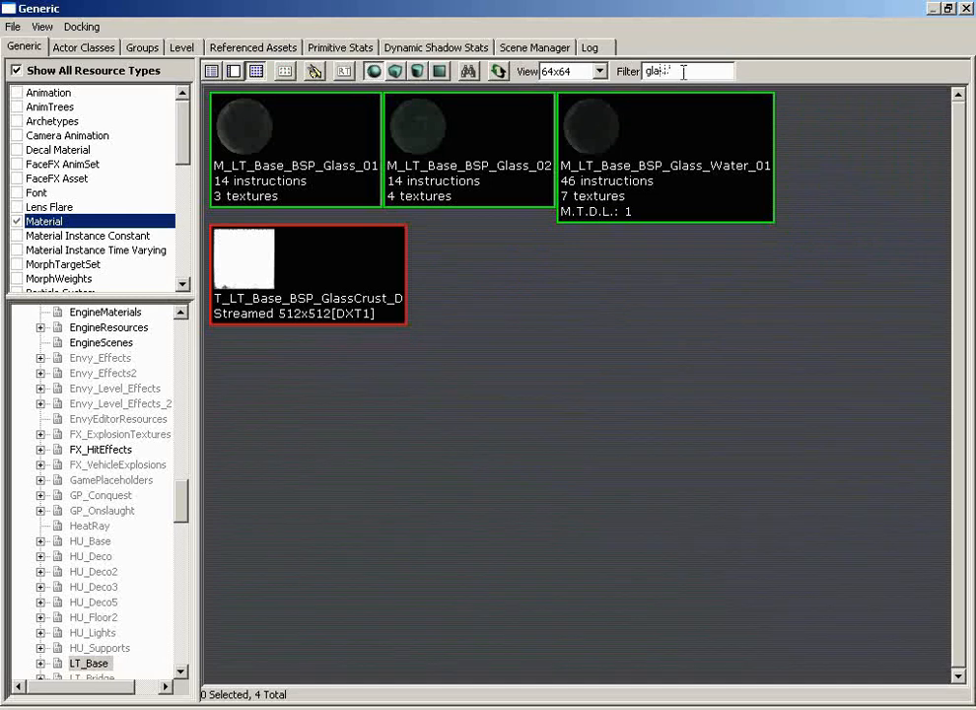
pyautogui.click(680, 71)
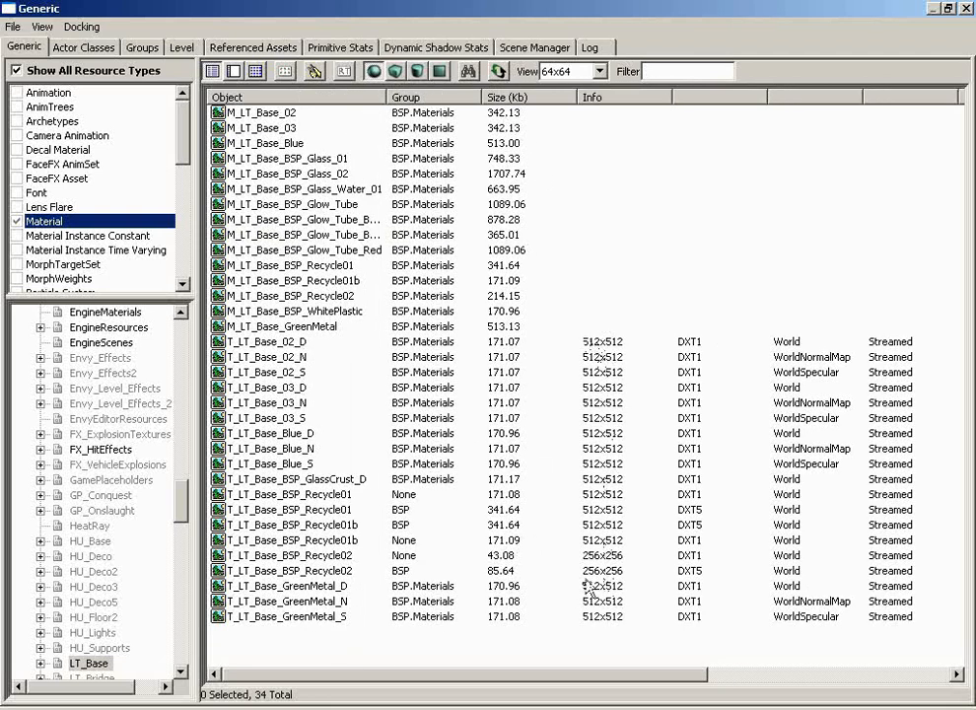
pyautogui.moveTo(690, 350)
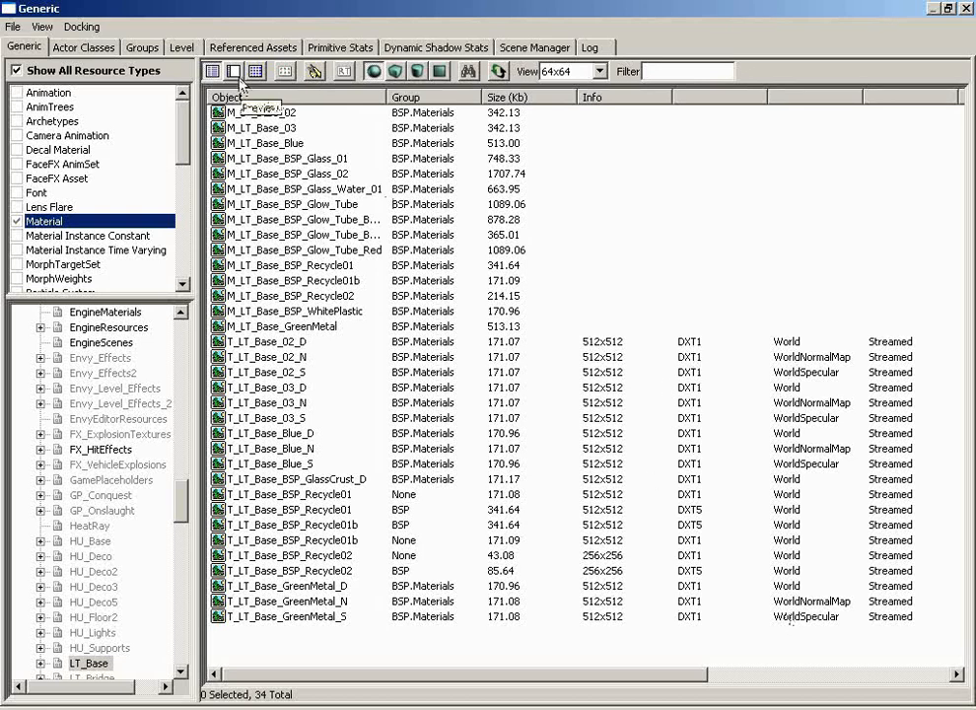
# Preview M_LT_Base_BSP_Glow_Tube and T_LT_Base_02_S in the Preview pane, then return to the thumbnail grid
pyautogui.click(233, 71)
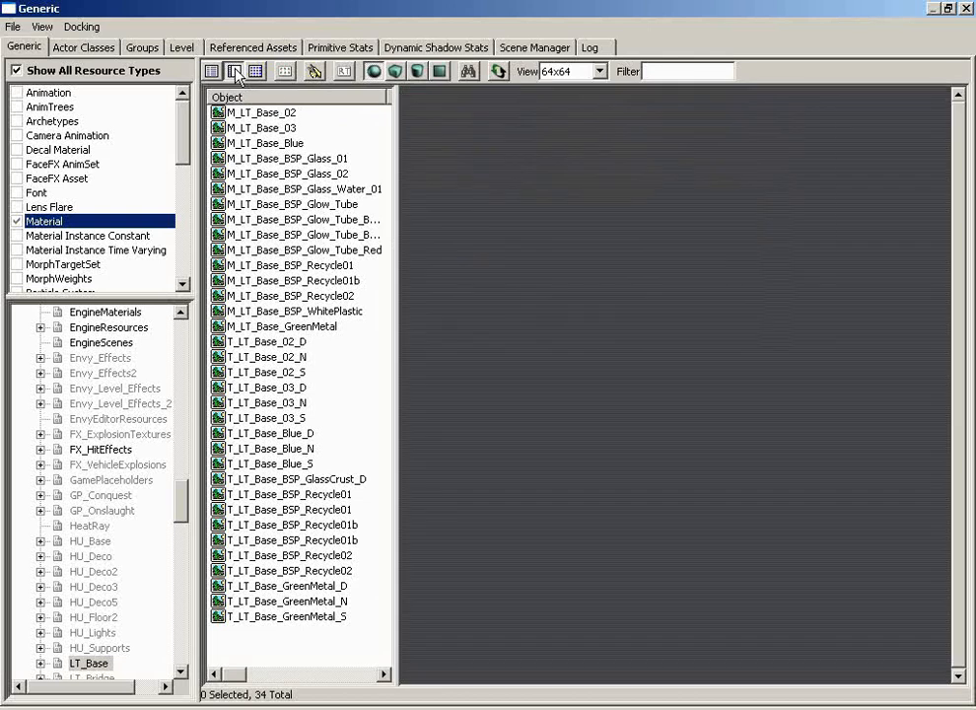
pyautogui.click(296, 203)
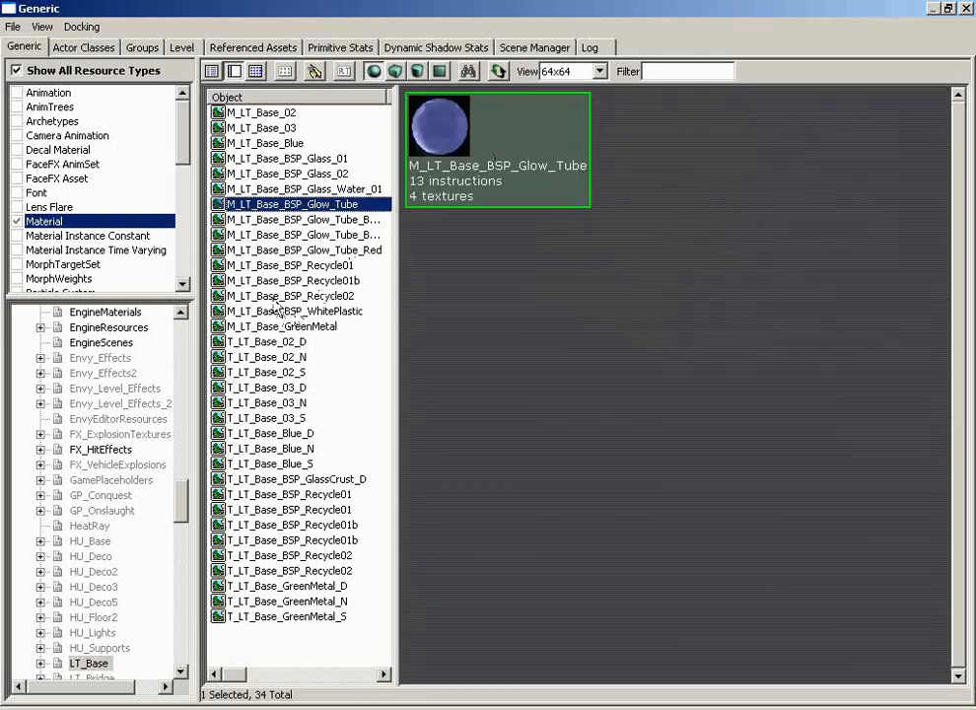
pyautogui.click(265, 372)
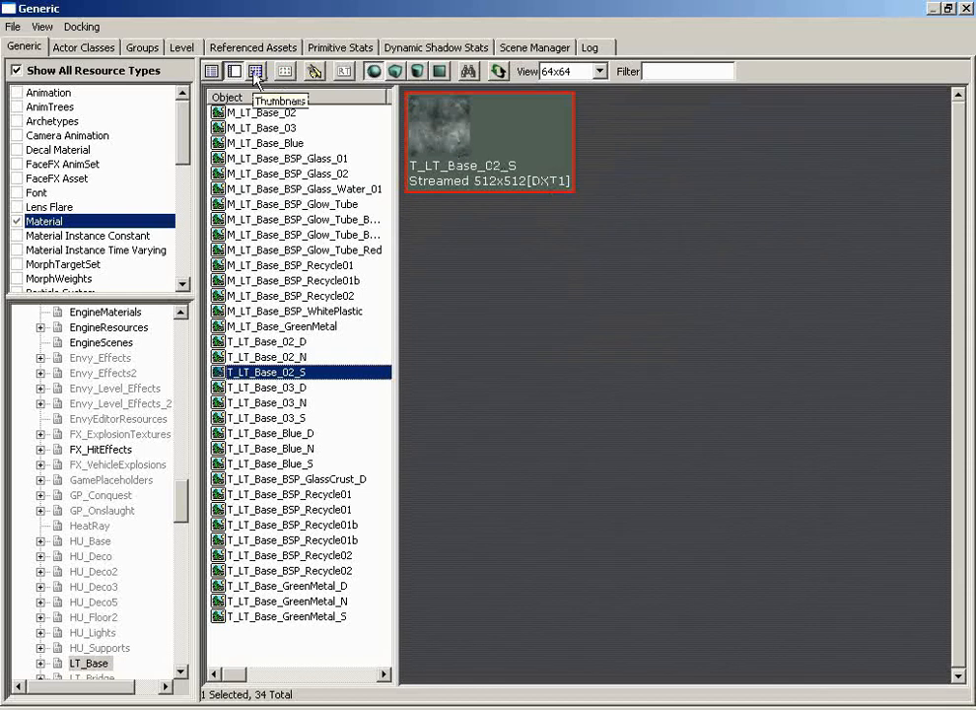
pyautogui.click(256, 71)
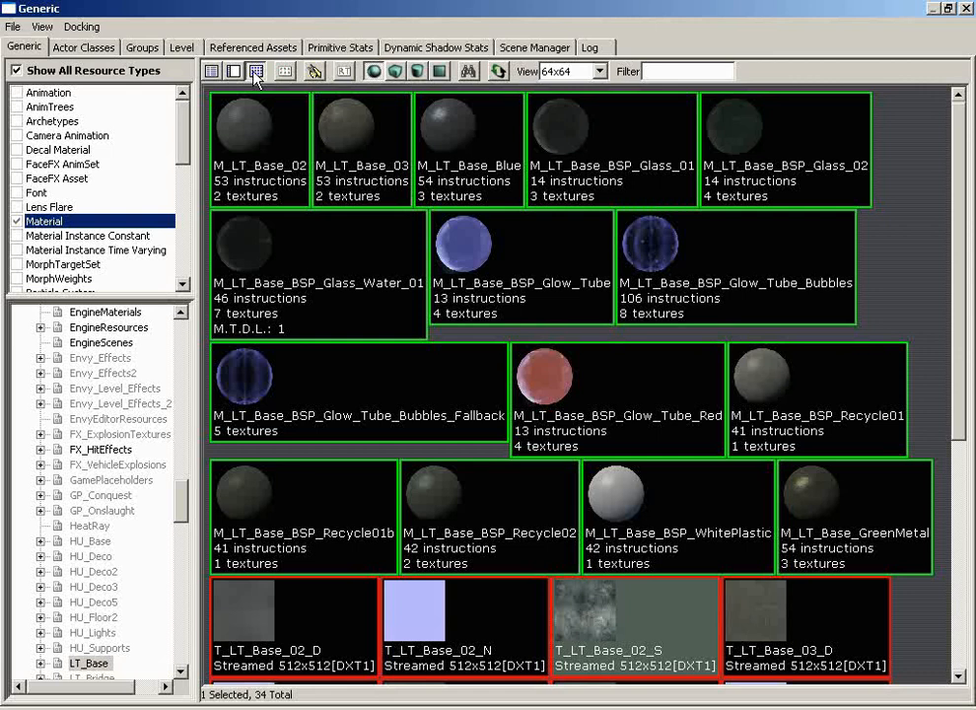
pyautogui.moveTo(875, 237)
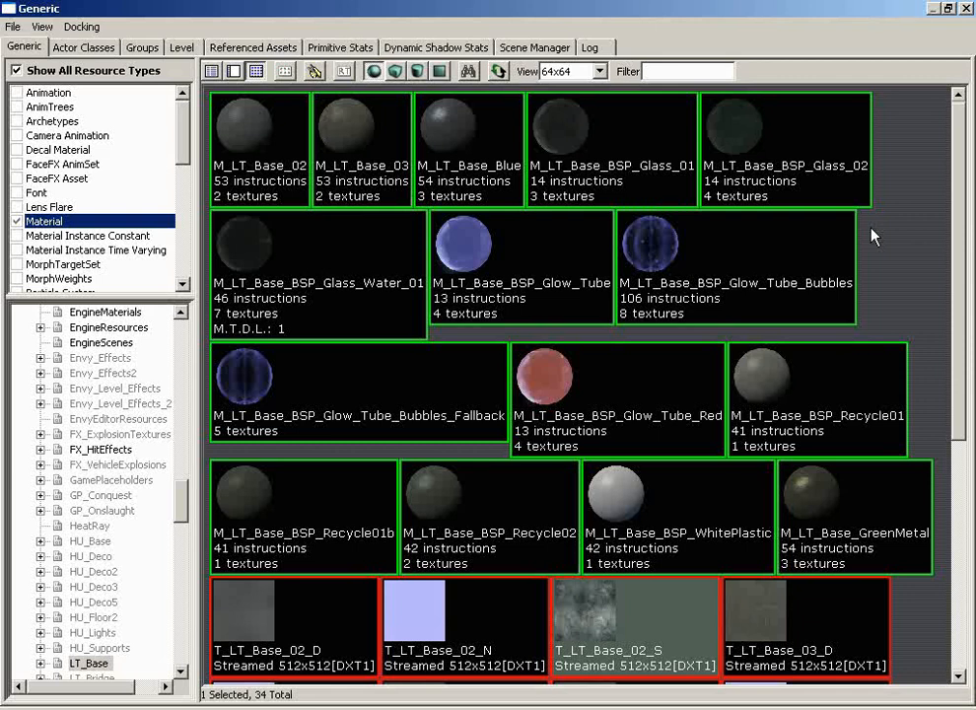
pyautogui.moveTo(285, 71)
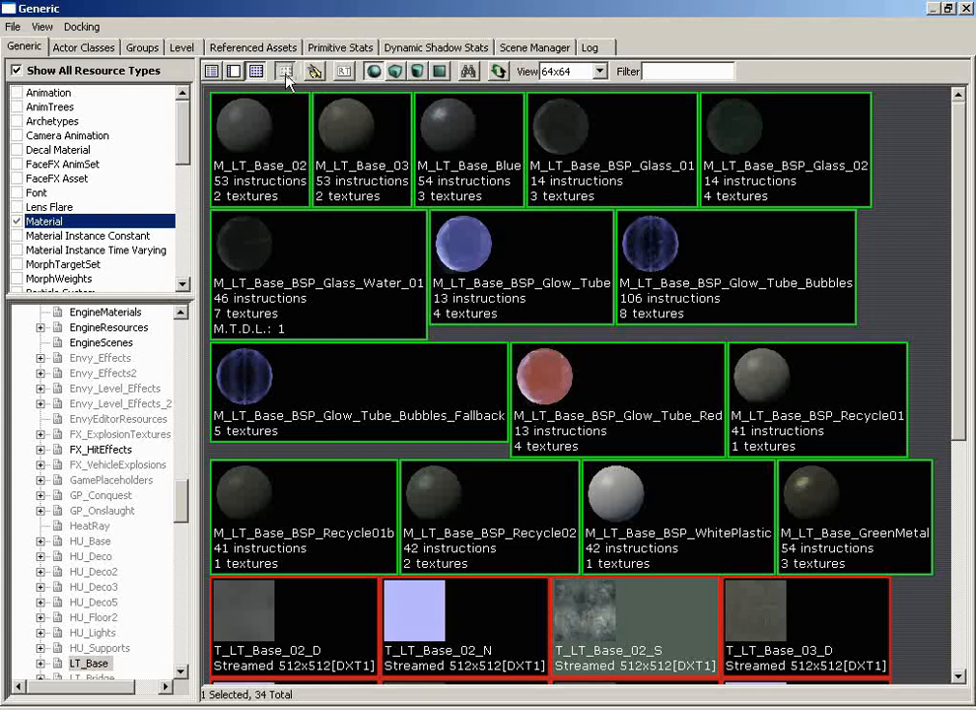
pyautogui.moveTo(907, 266)
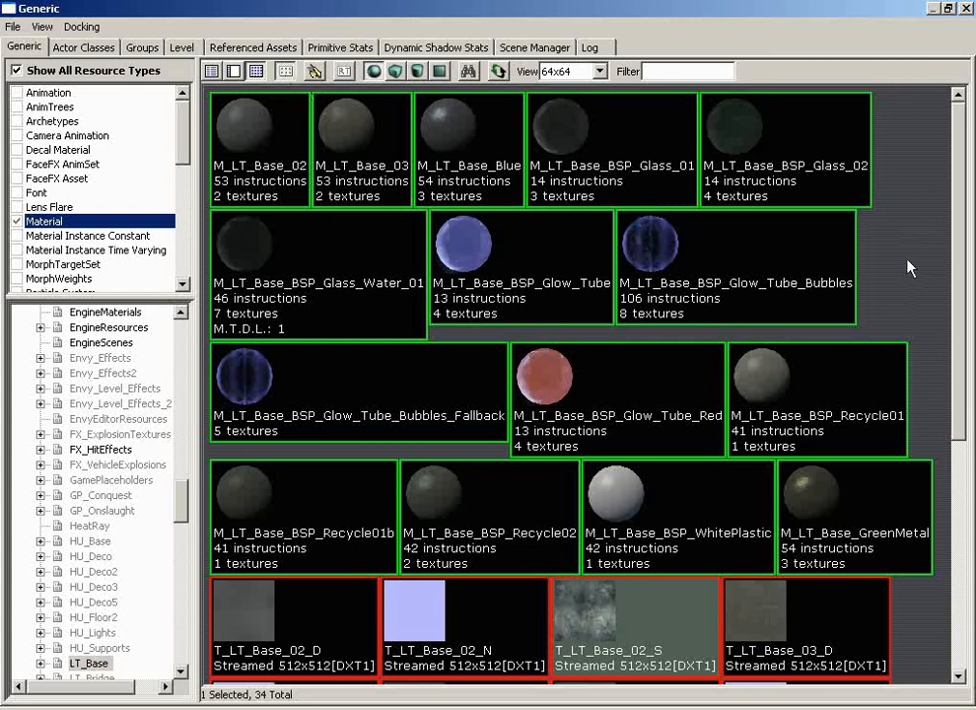
pyautogui.scroll(-3)
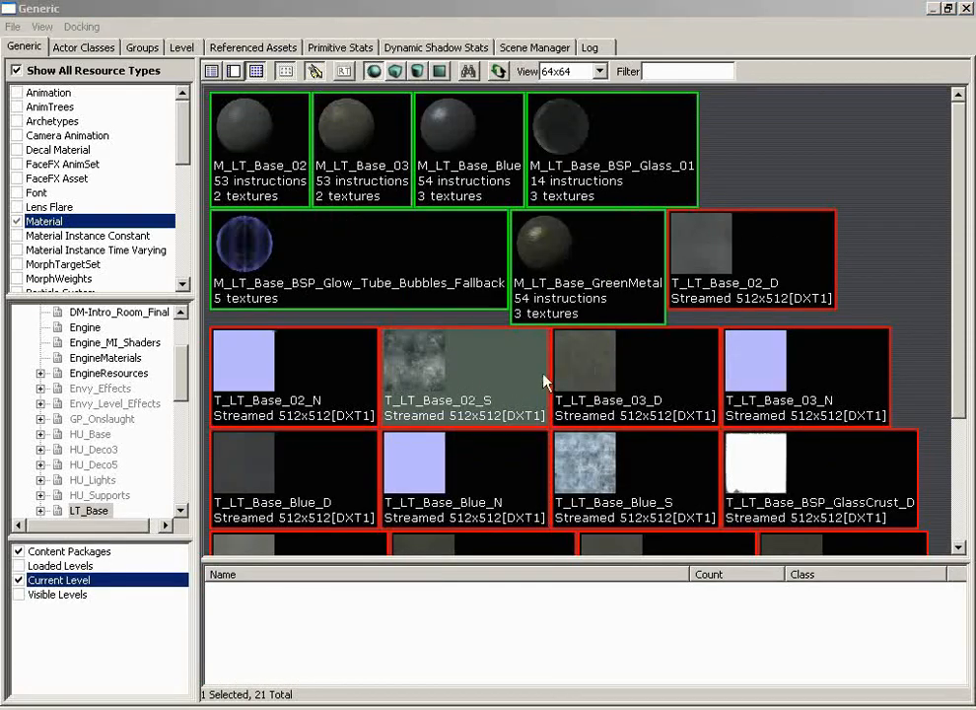
# Select the Glow_Tube_Bubbles_Fallback material, try flat-plane previews, then restore sphere previews
pyautogui.click(360, 247)
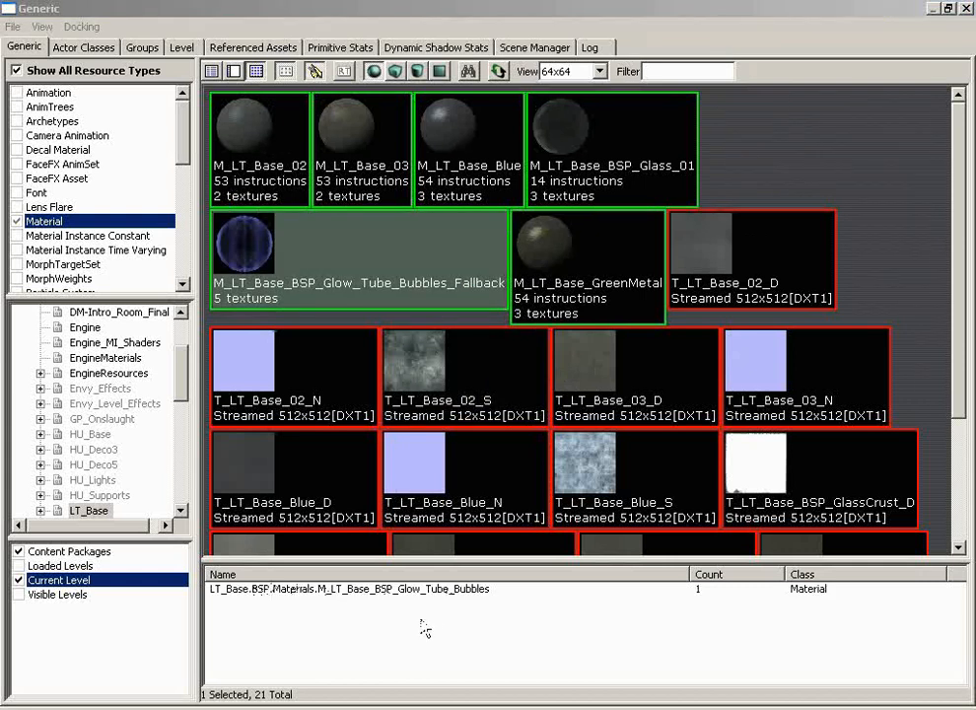
pyautogui.moveTo(323, 105)
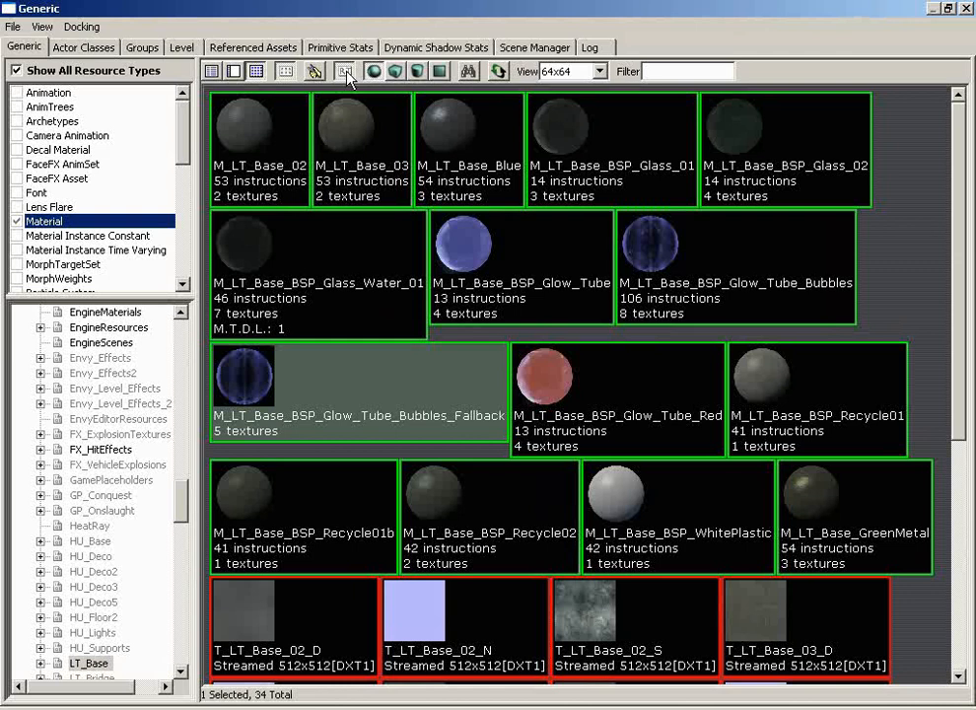
pyautogui.moveTo(345, 259)
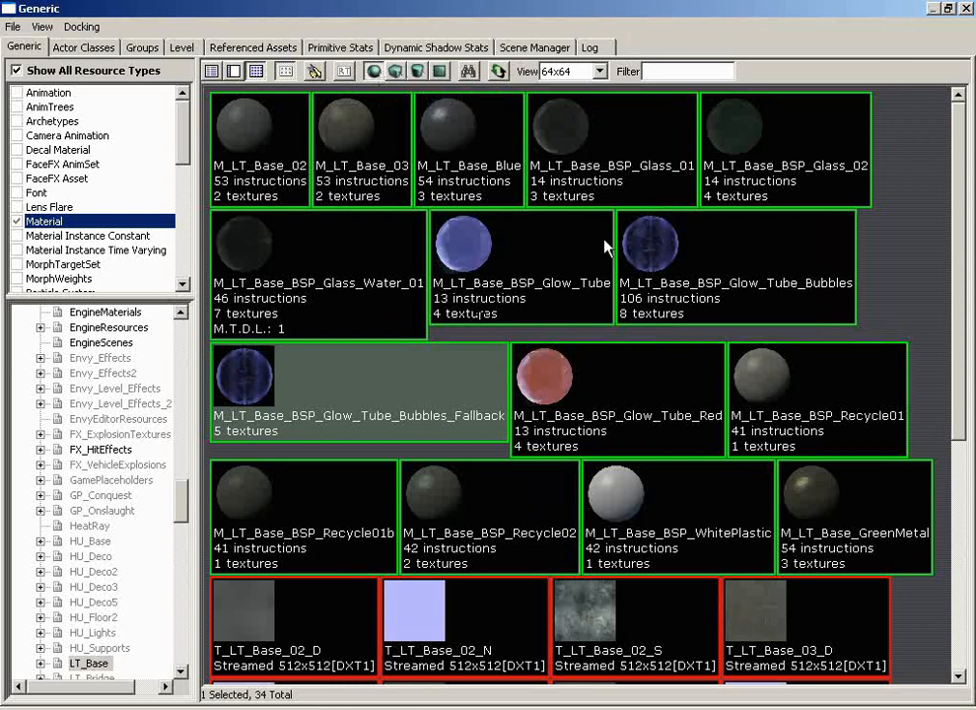
pyautogui.moveTo(404, 442)
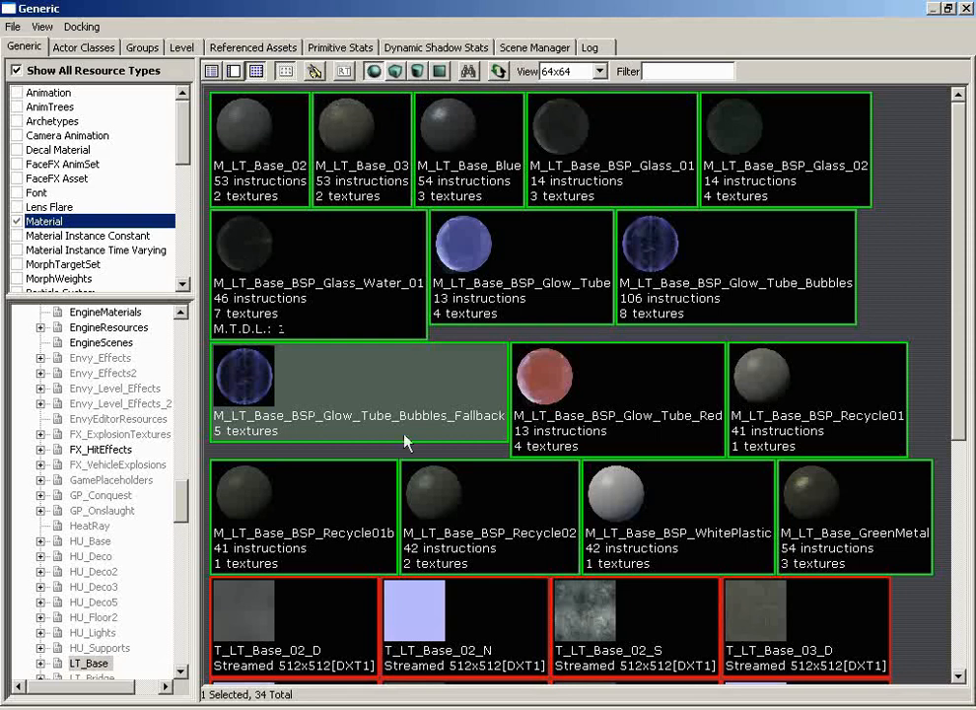
pyautogui.moveTo(778, 368)
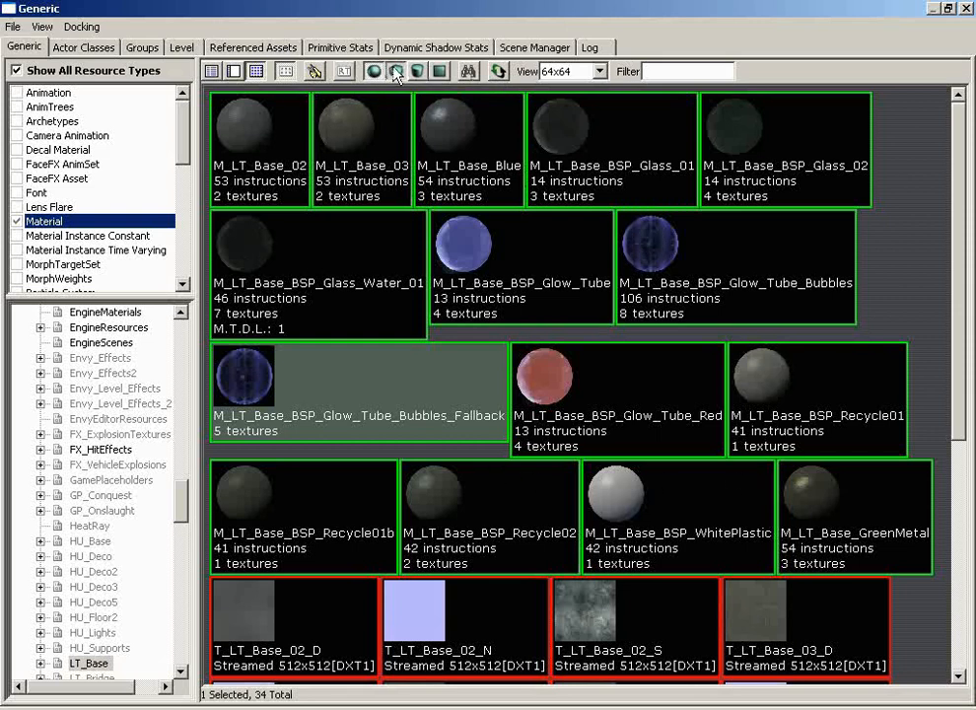
pyautogui.click(395, 71)
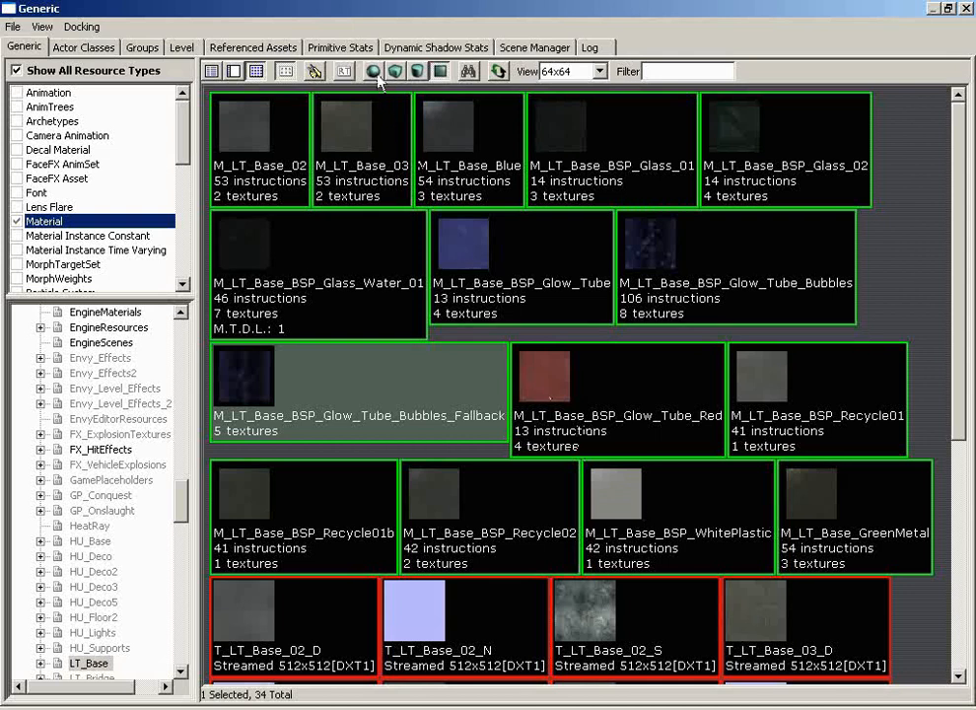
pyautogui.click(372, 70)
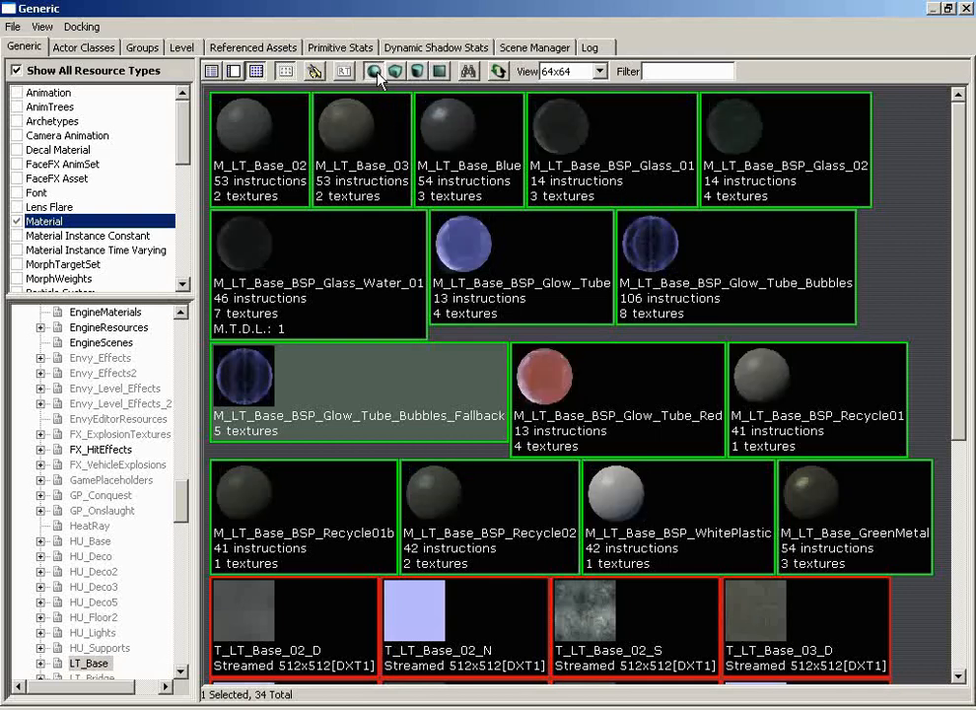
pyautogui.moveTo(467, 71)
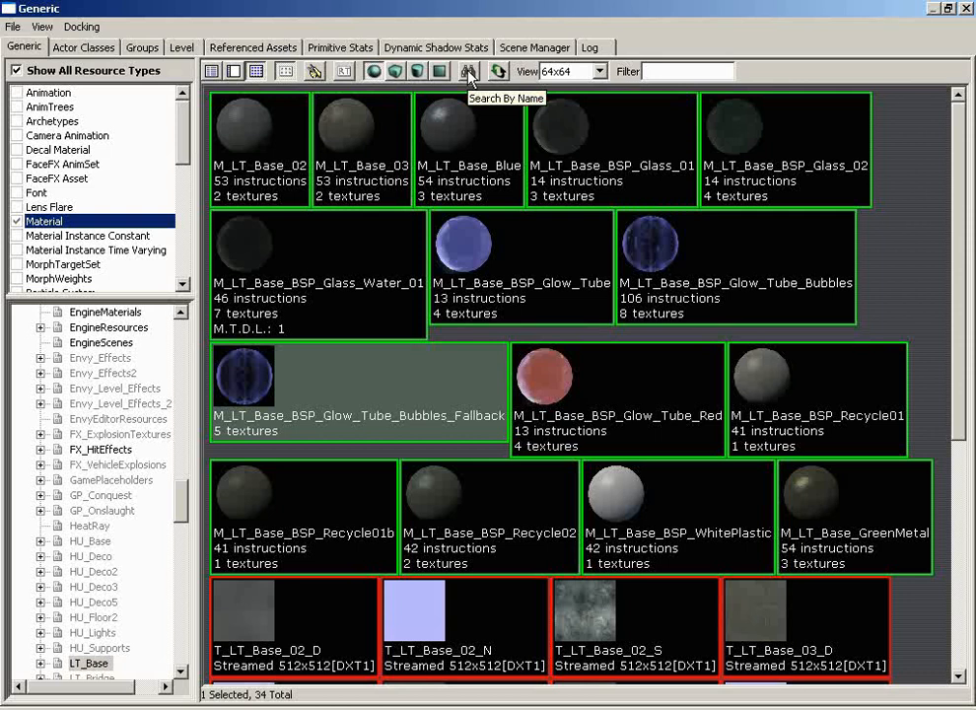
pyautogui.moveTo(469, 77)
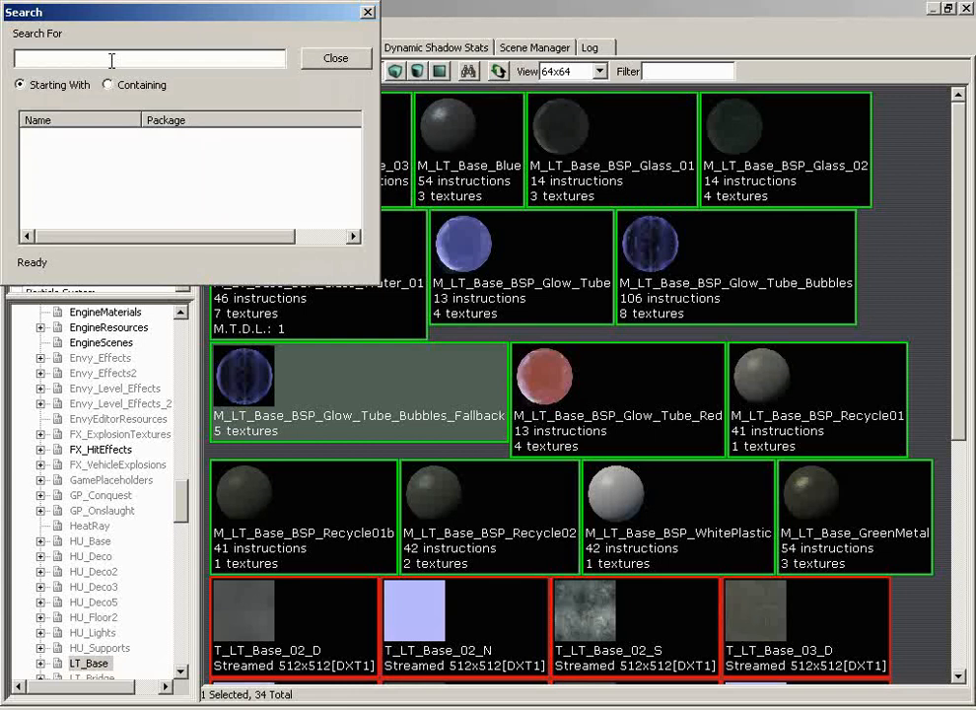
pyautogui.write('recyc')
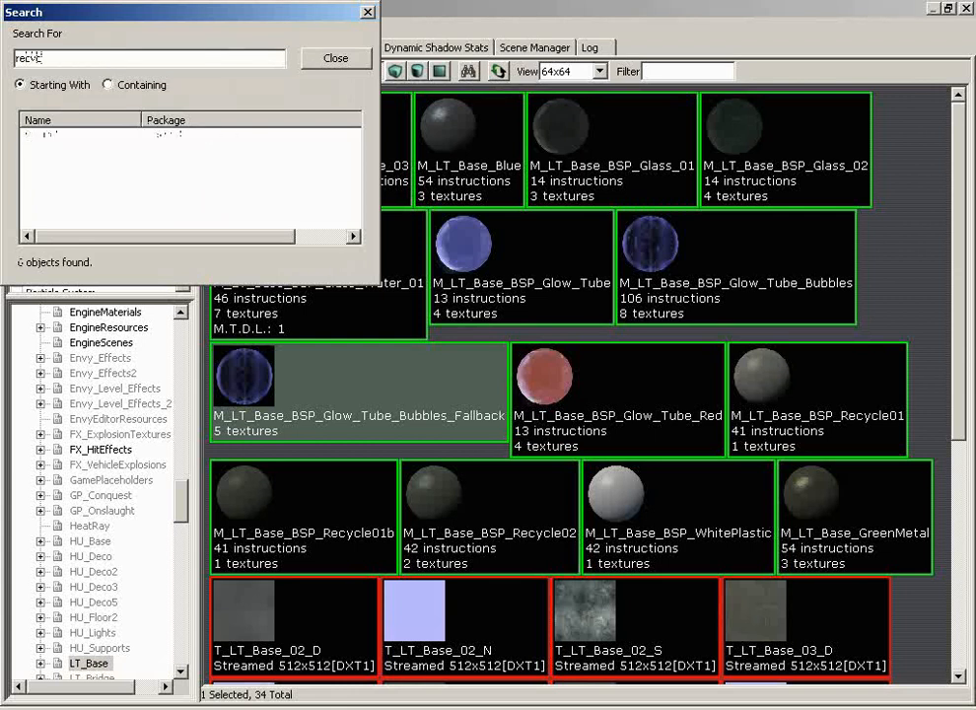
pyautogui.write('recycle')
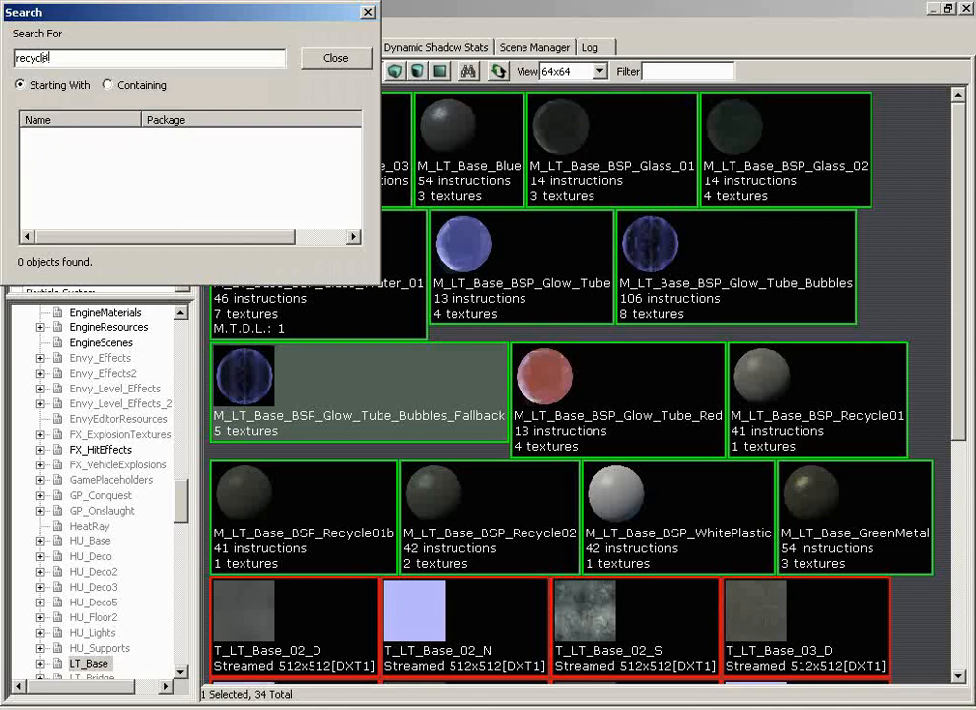
pyautogui.click(107, 84)
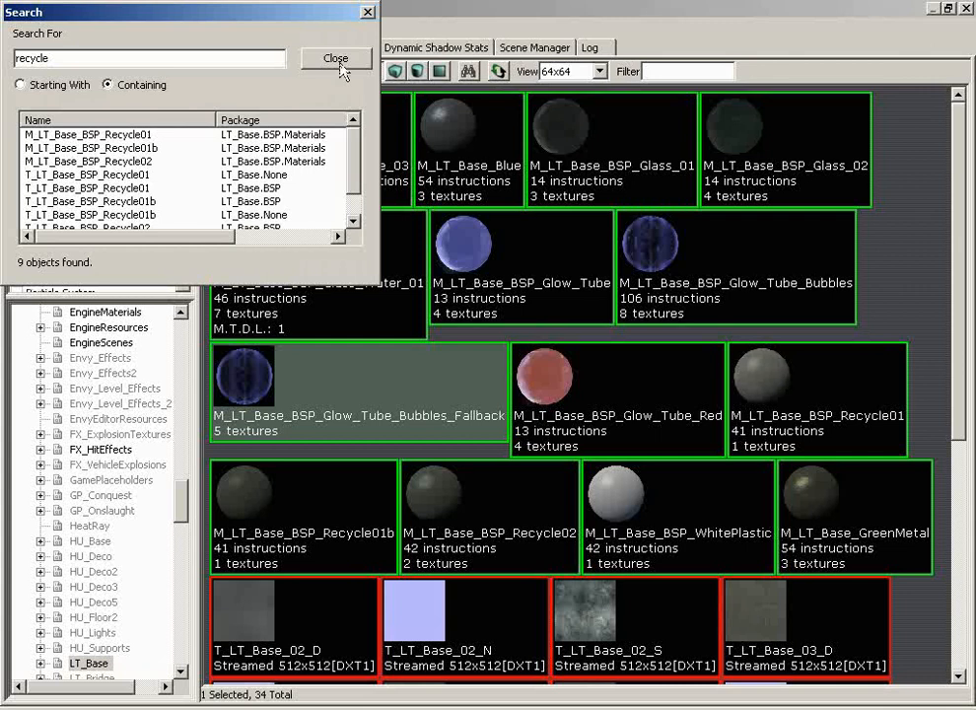
pyautogui.click(335, 59)
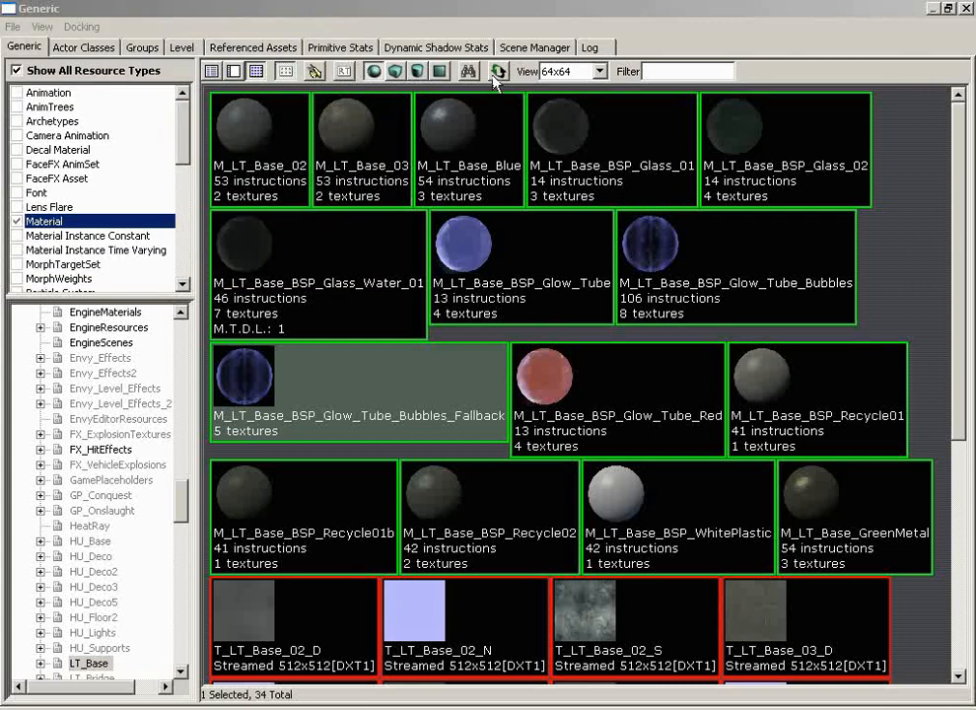
pyautogui.moveTo(498, 71)
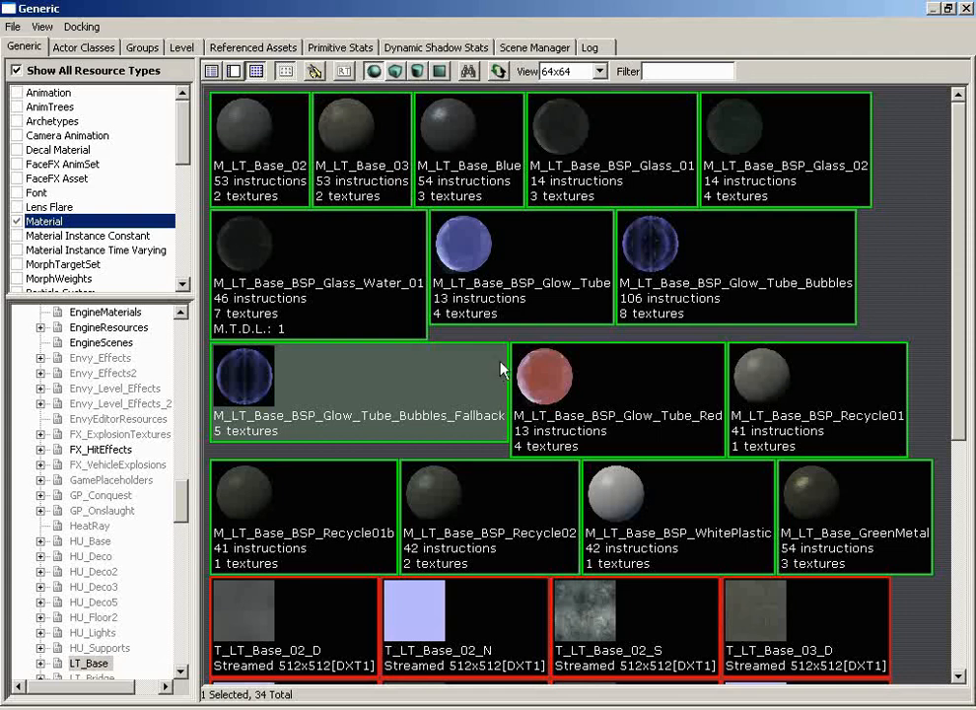
pyautogui.moveTo(498, 310)
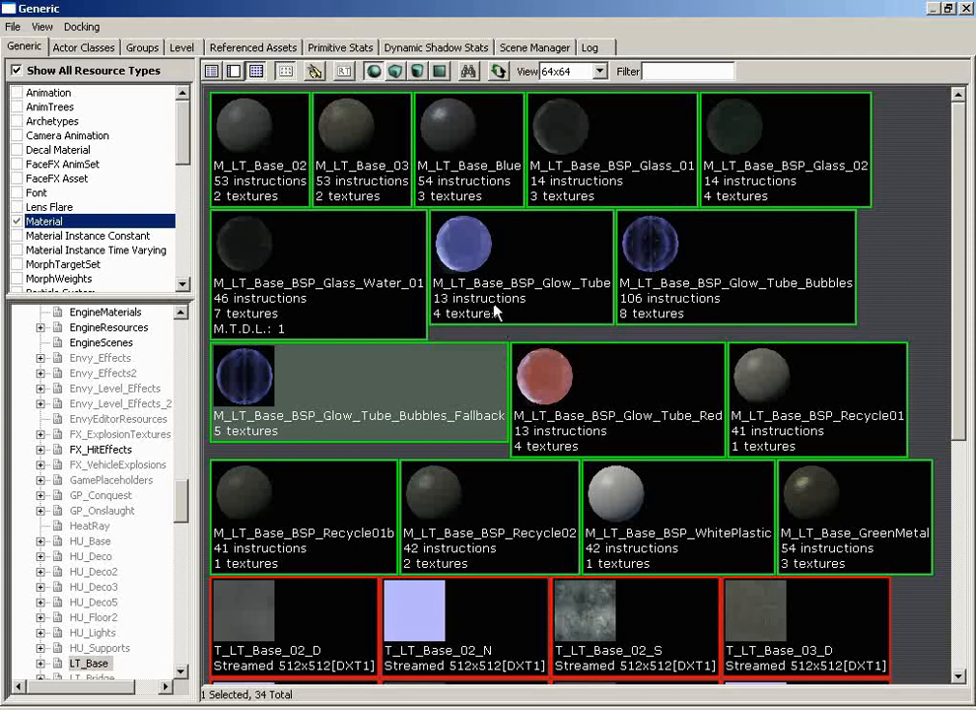
pyautogui.moveTo(569, 78)
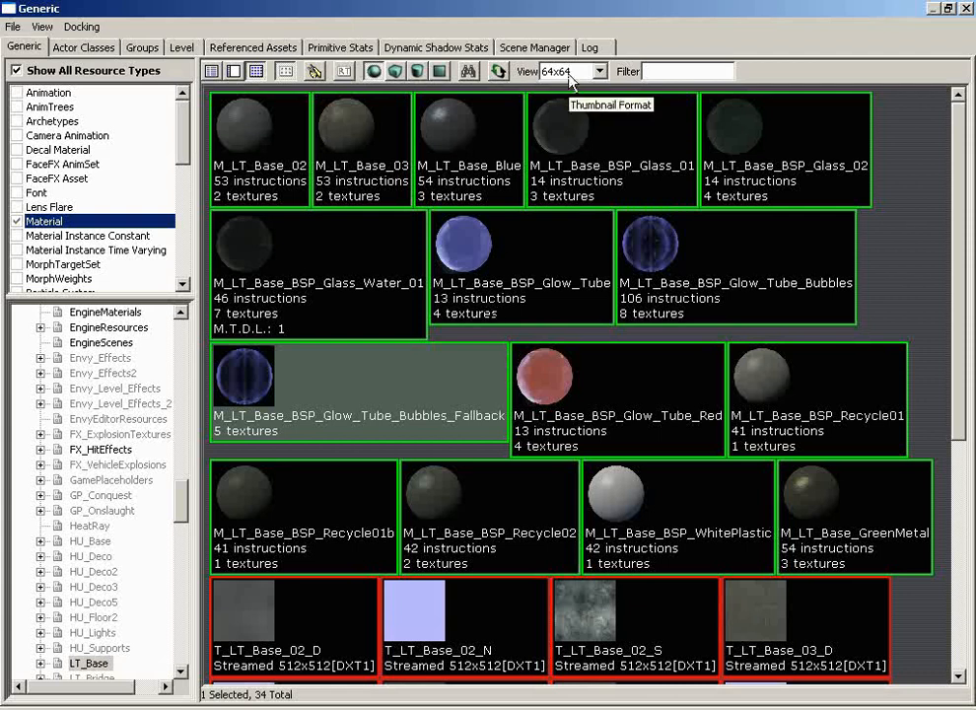
# Show the LT_Base thumbnails at 64x64, then at 100 percent
pyautogui.click(604, 71)
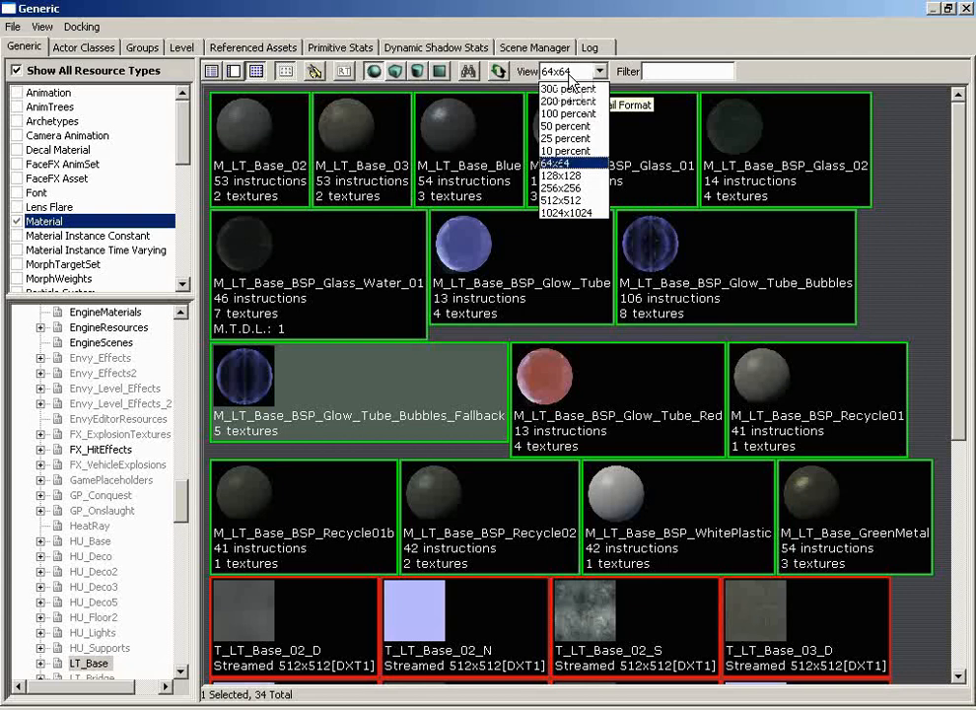
pyautogui.moveTo(560, 188)
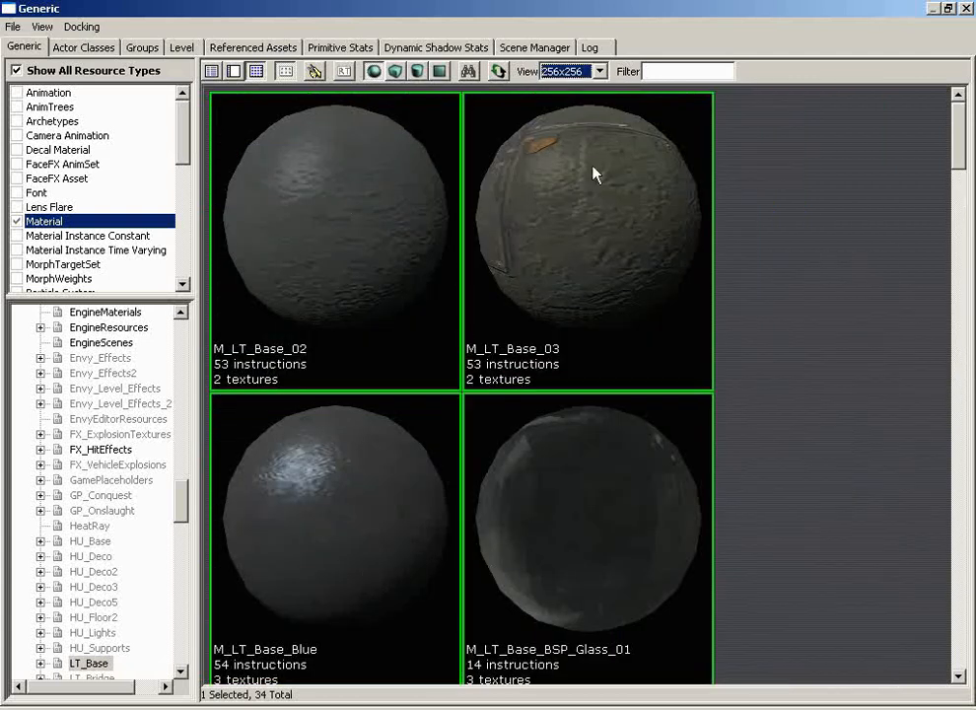
pyautogui.click(599, 71)
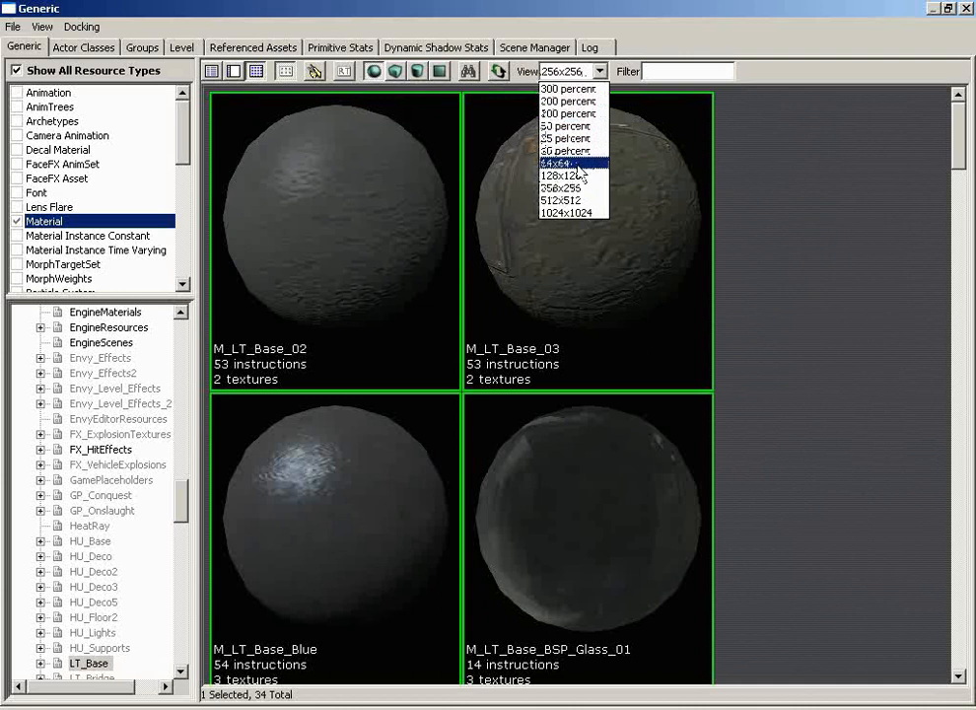
pyautogui.click(555, 163)
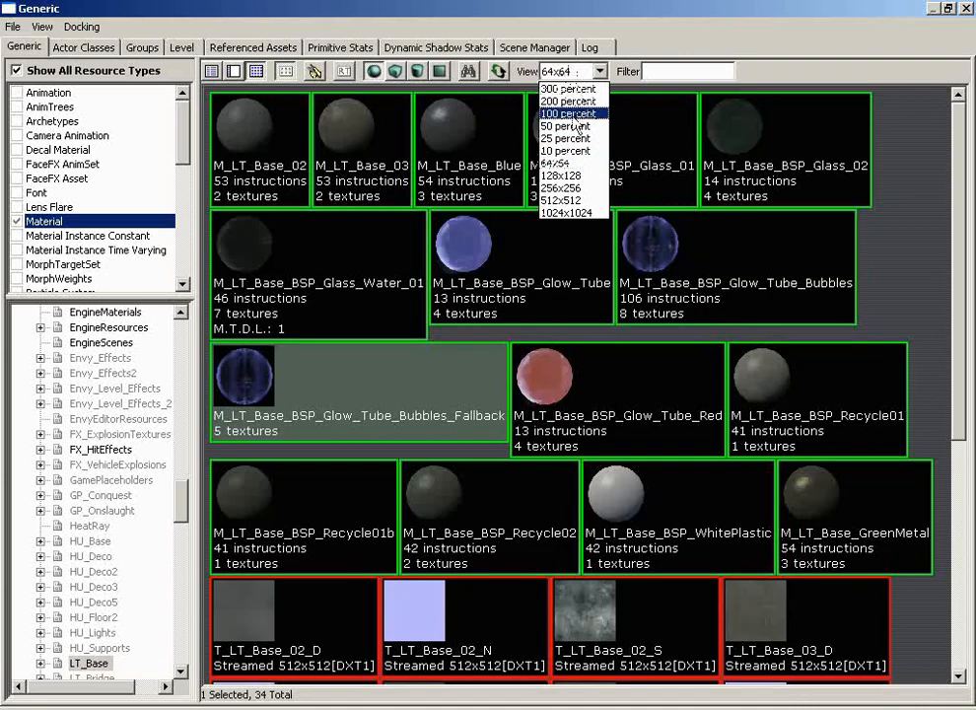
pyautogui.click(565, 113)
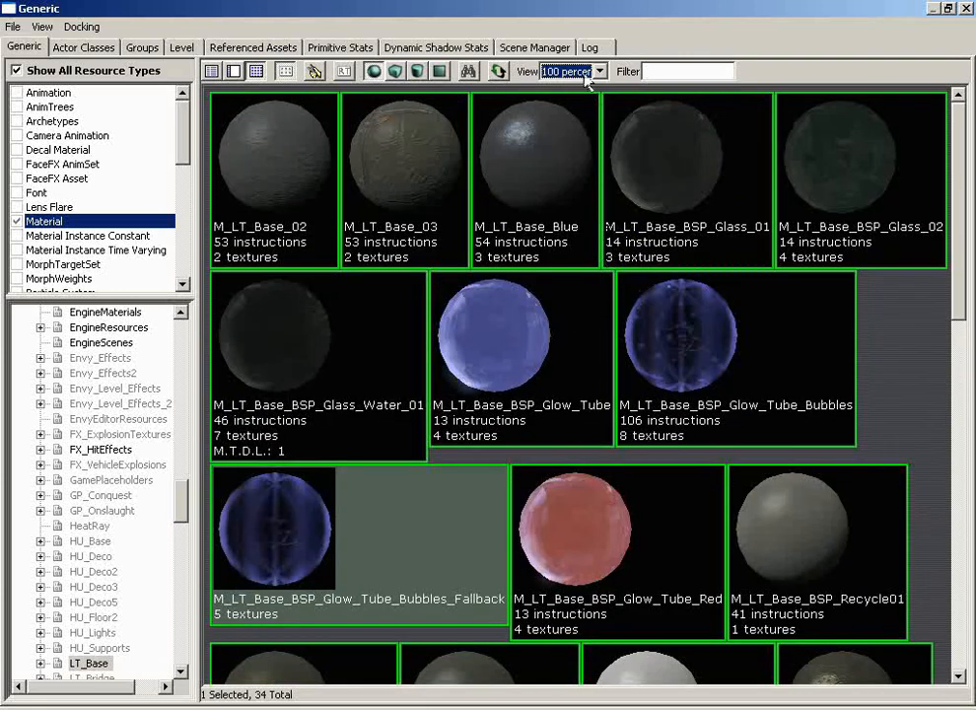
# Show the LT_Base thumbnails at 200 percent
pyautogui.click(596, 71)
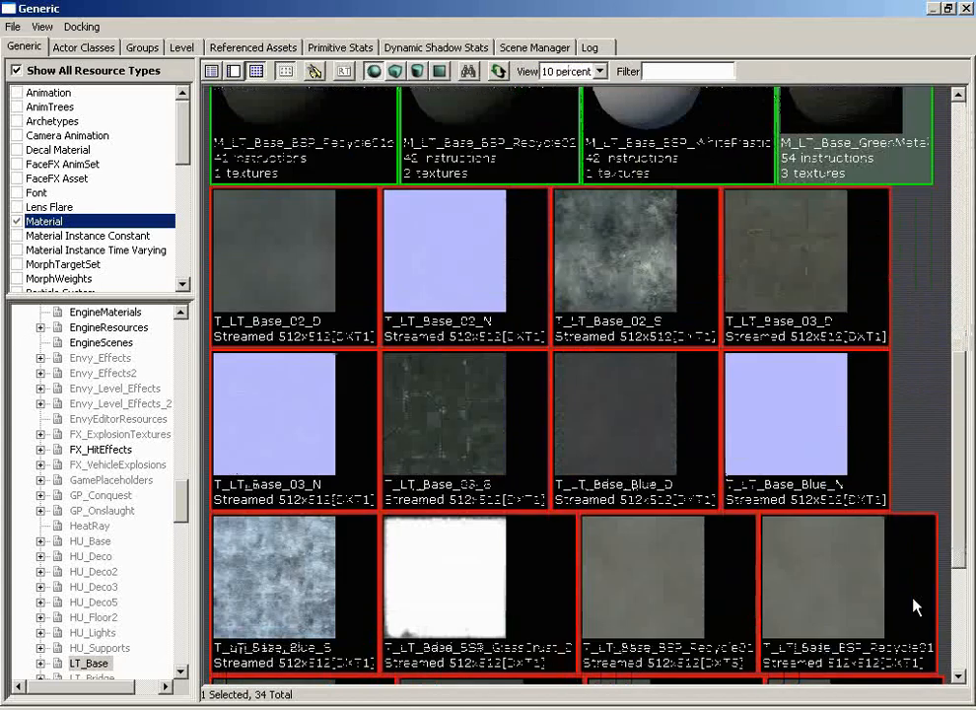
pyautogui.click(599, 71)
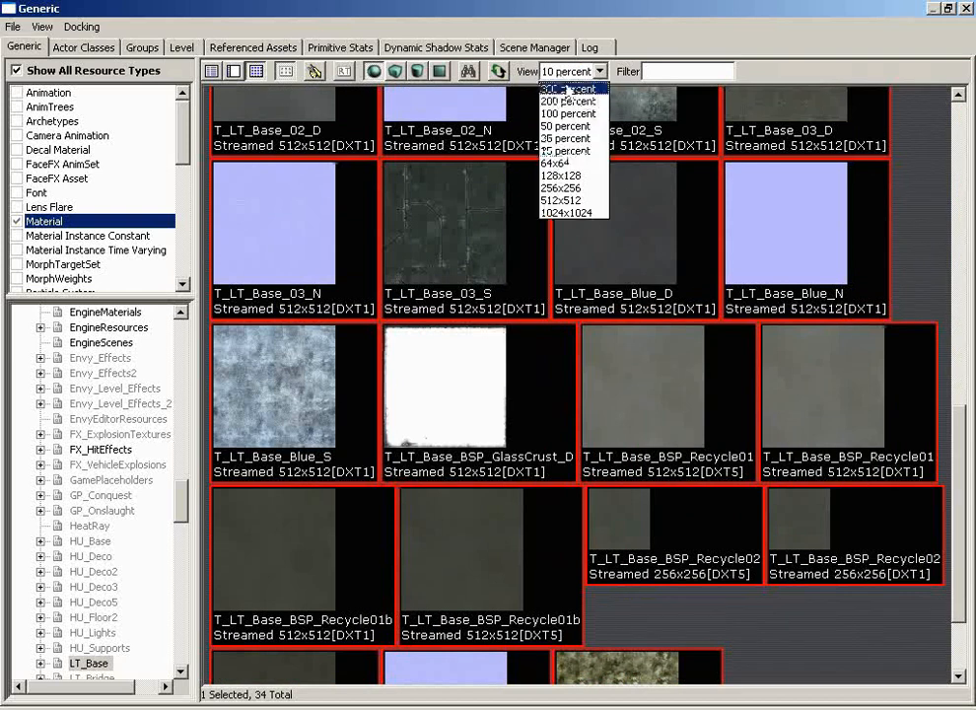
pyautogui.click(567, 100)
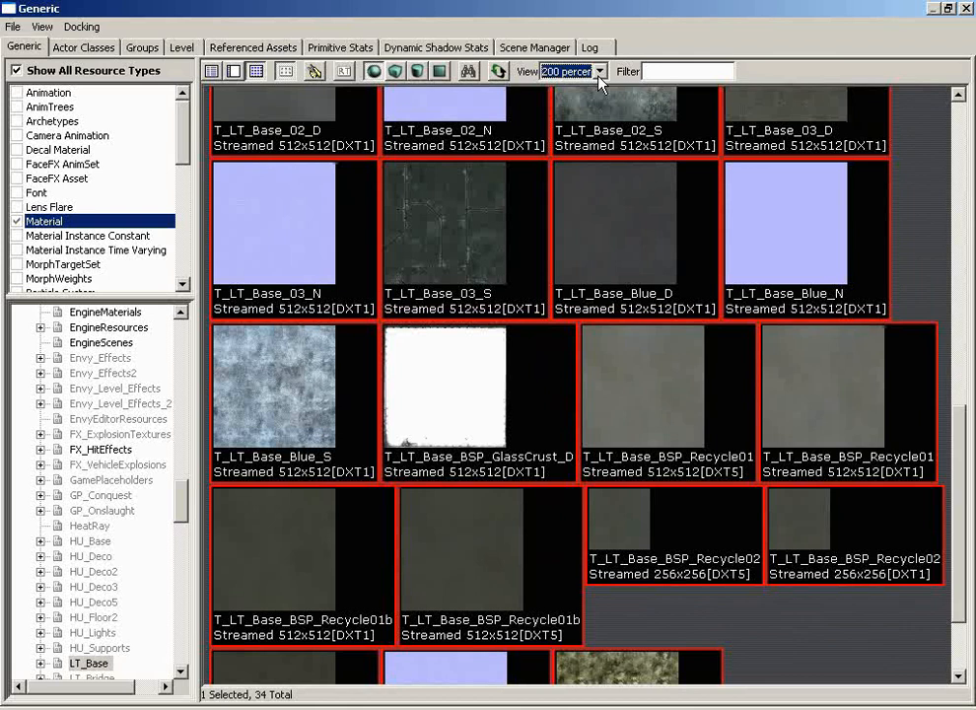
pyautogui.moveTo(603, 81)
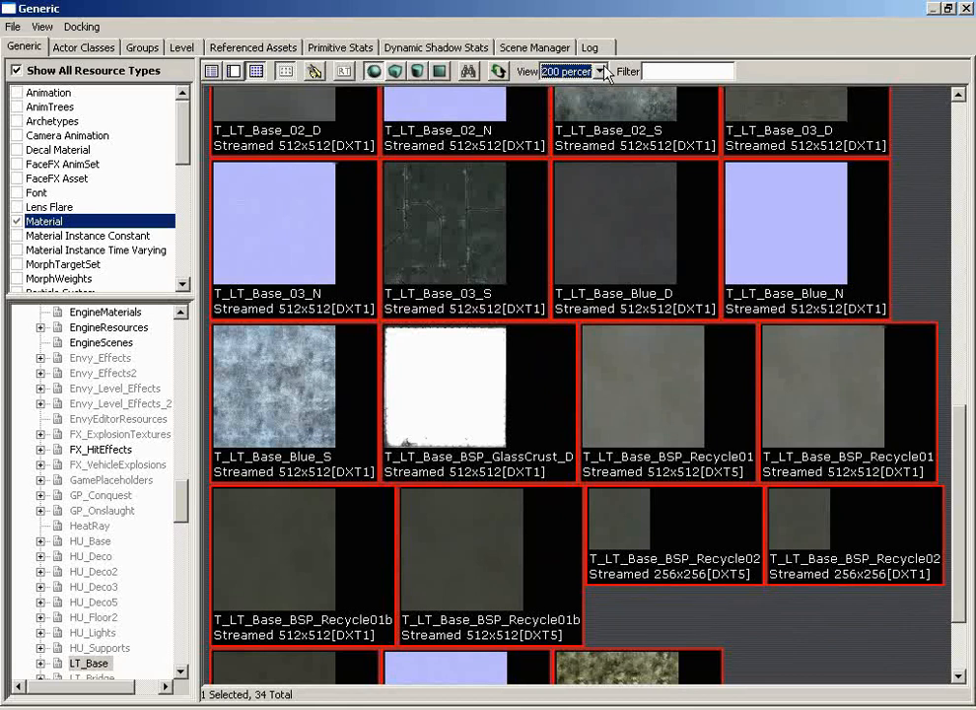
pyautogui.write('1')
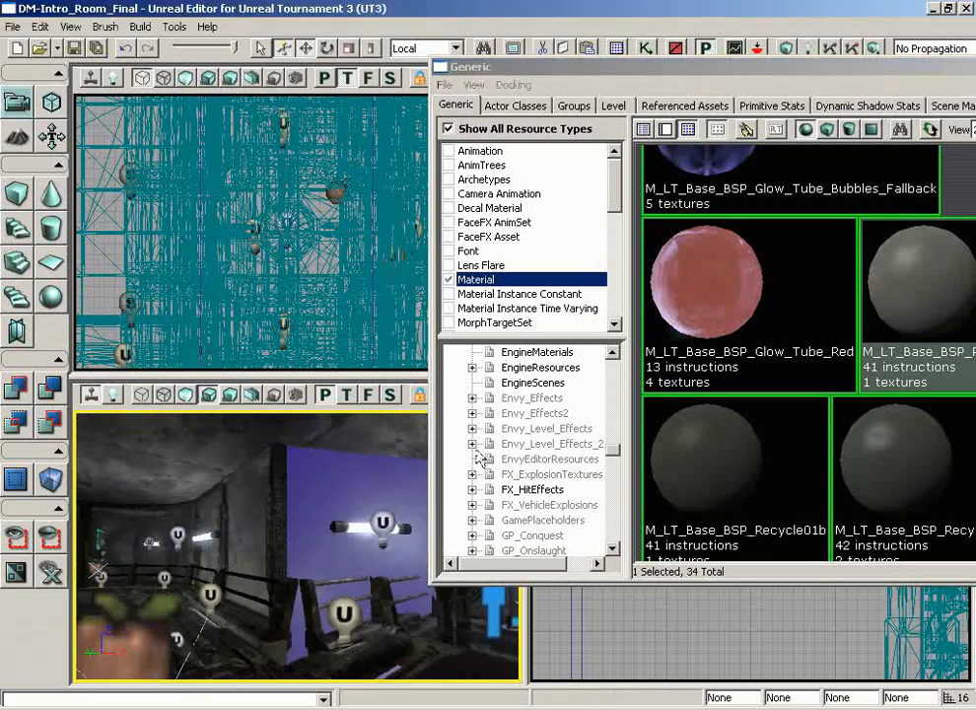
# Show only LT_Deco's static meshes and pick the S_LT_Deco_SM_Container01 crate
pyautogui.scroll(-3)
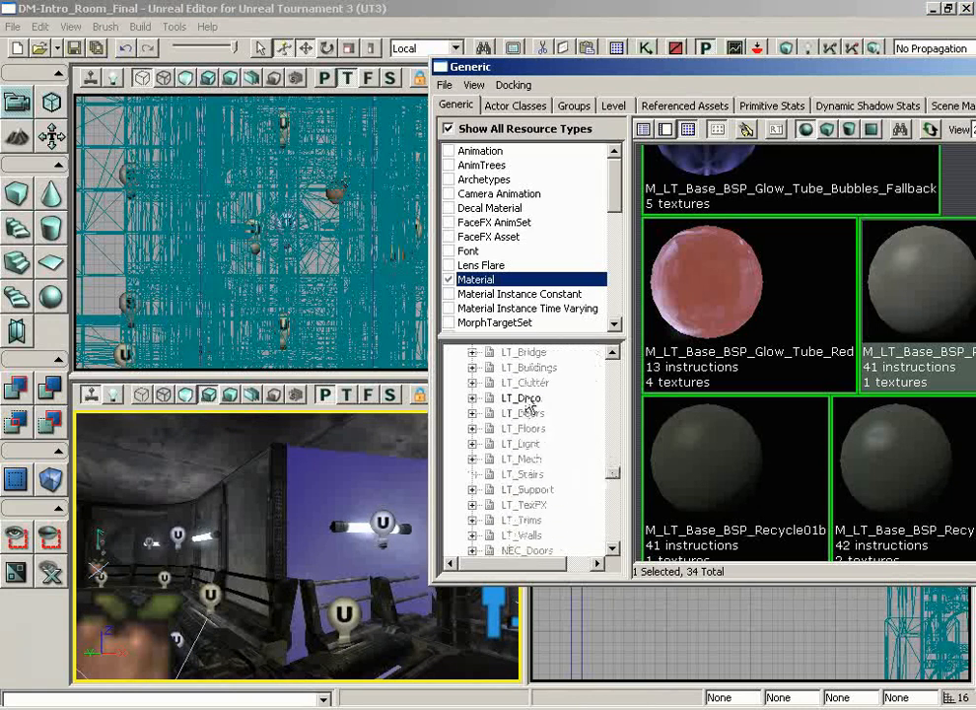
pyautogui.click(522, 397)
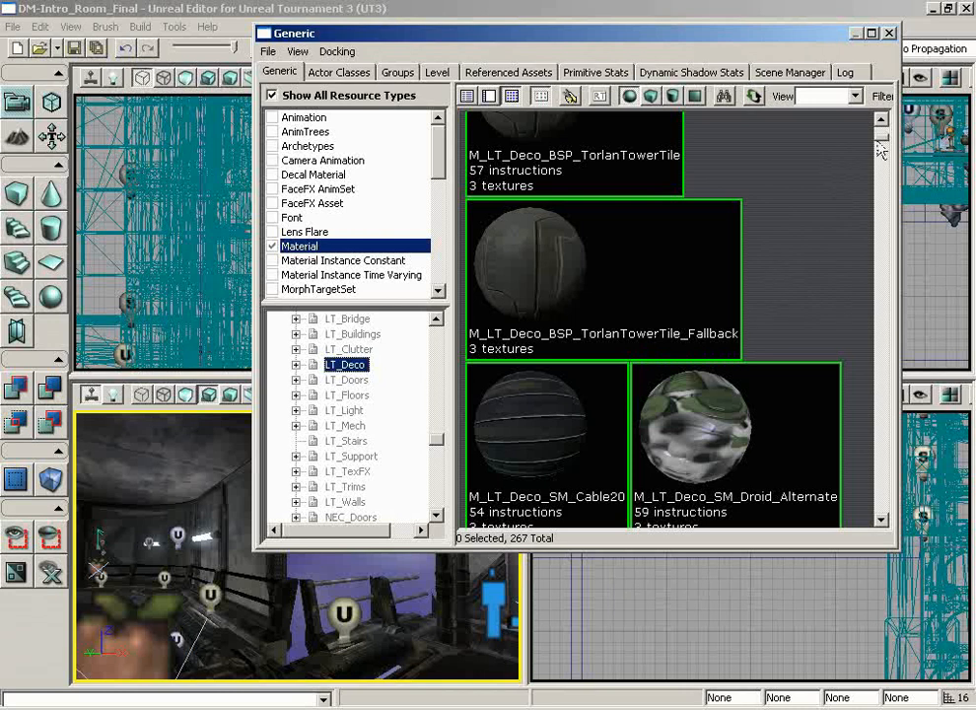
pyautogui.scroll(-3)
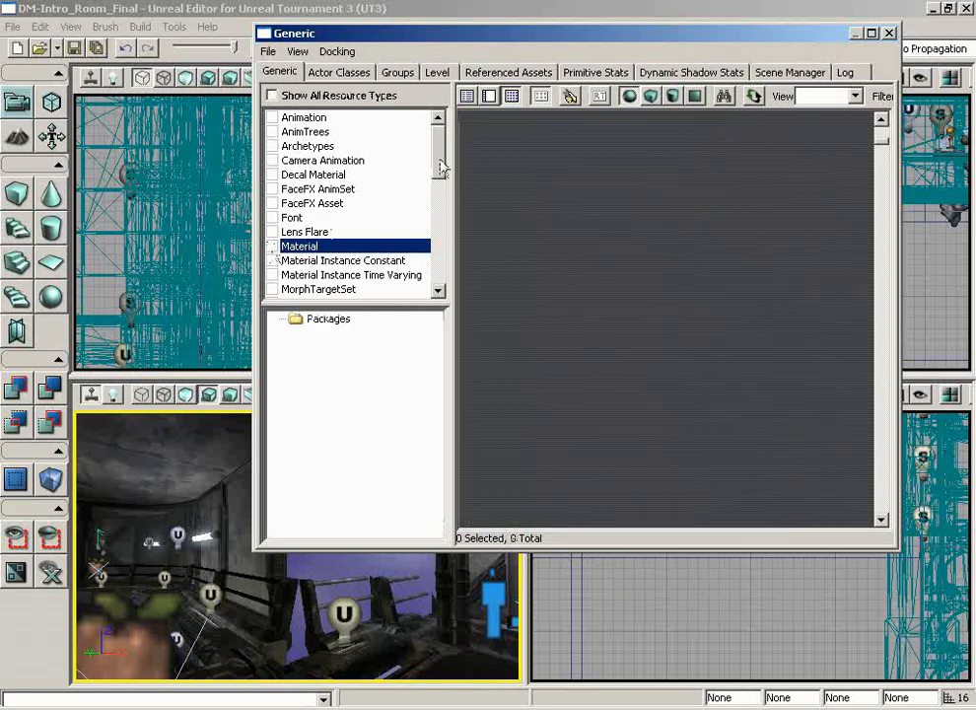
pyautogui.scroll(-3)
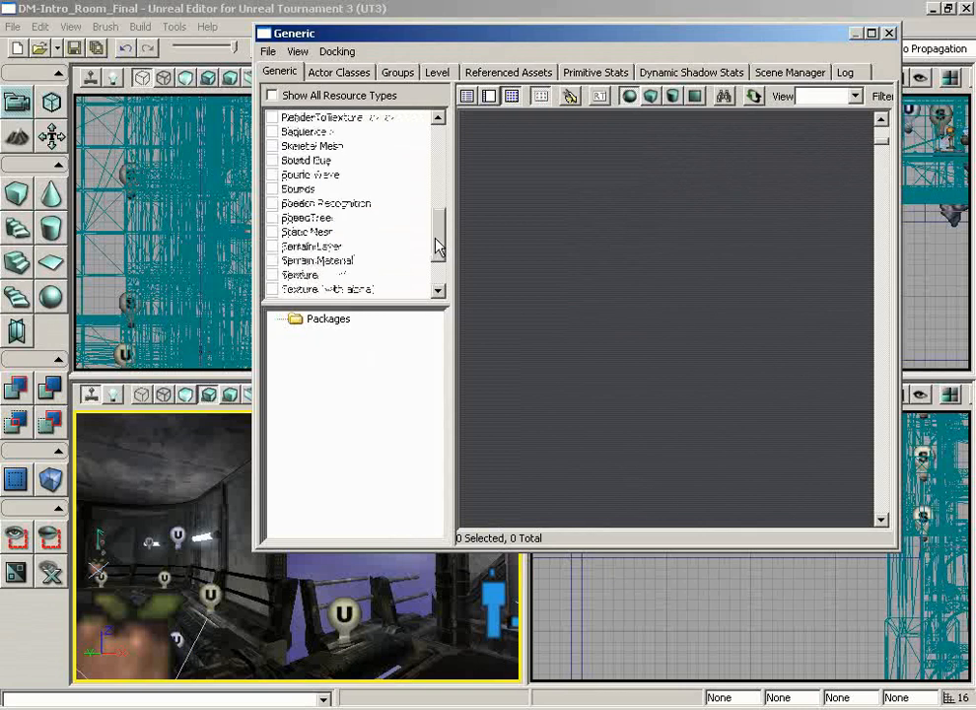
pyautogui.click(307, 216)
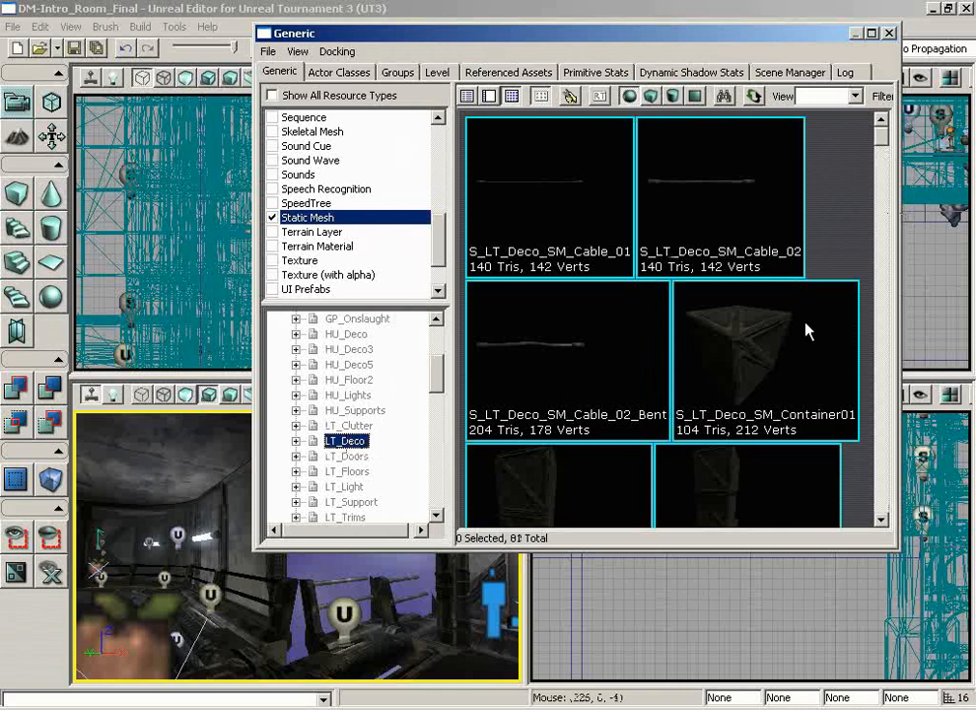
pyautogui.moveTo(773, 333)
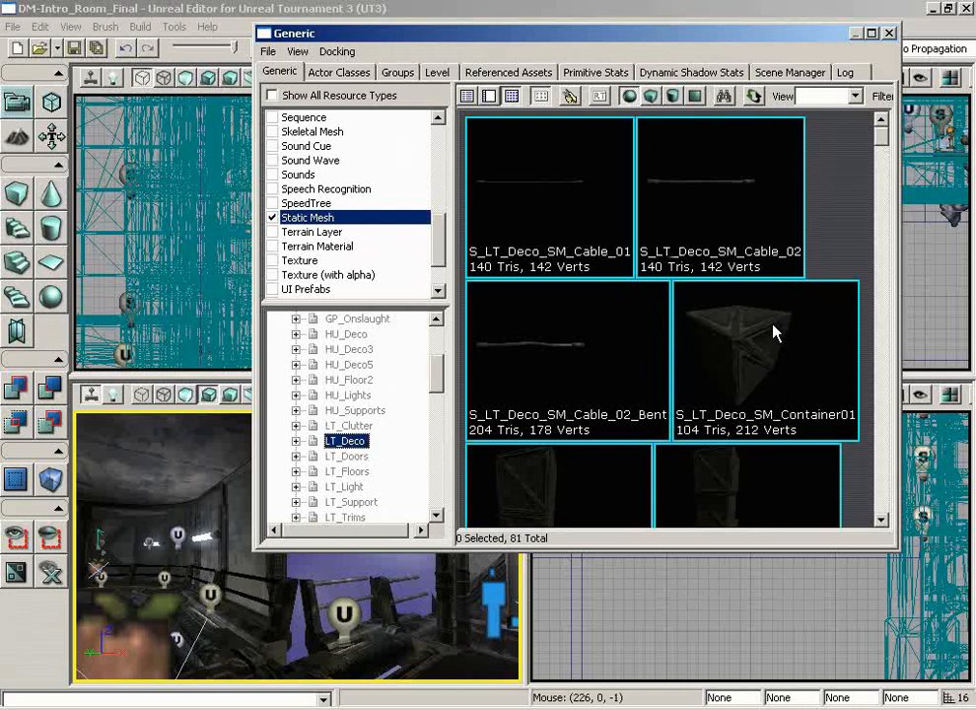
pyautogui.click(765, 354)
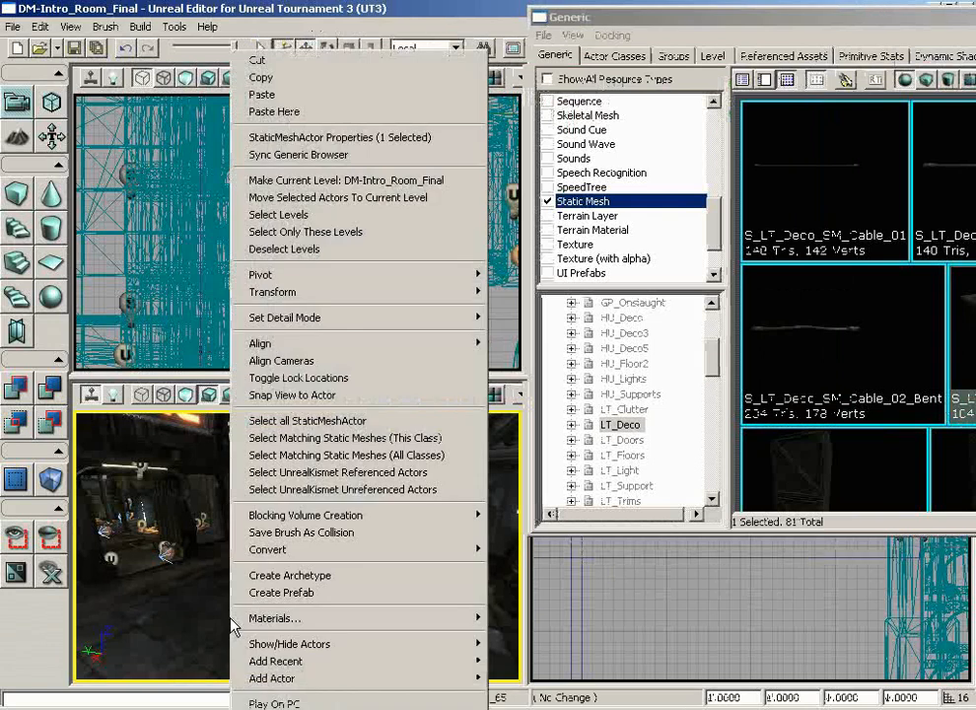
pyautogui.moveTo(272, 678)
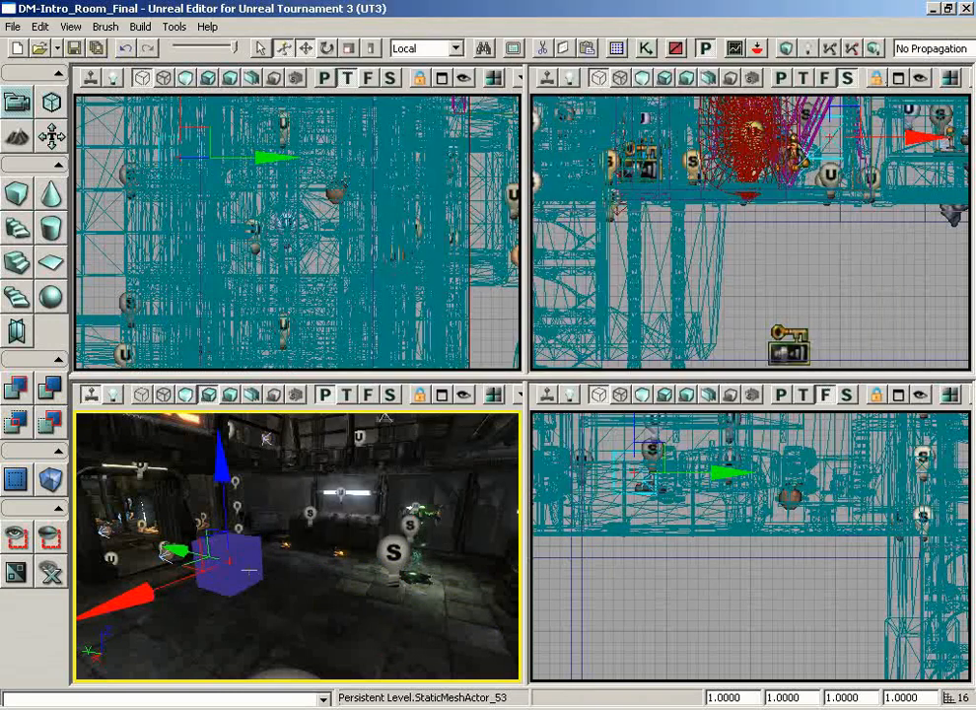
# Sync the Generic Browser to the placed crate's Container01 mesh, close it, and bring up another actor's options
pyautogui.rightClick(242, 542)
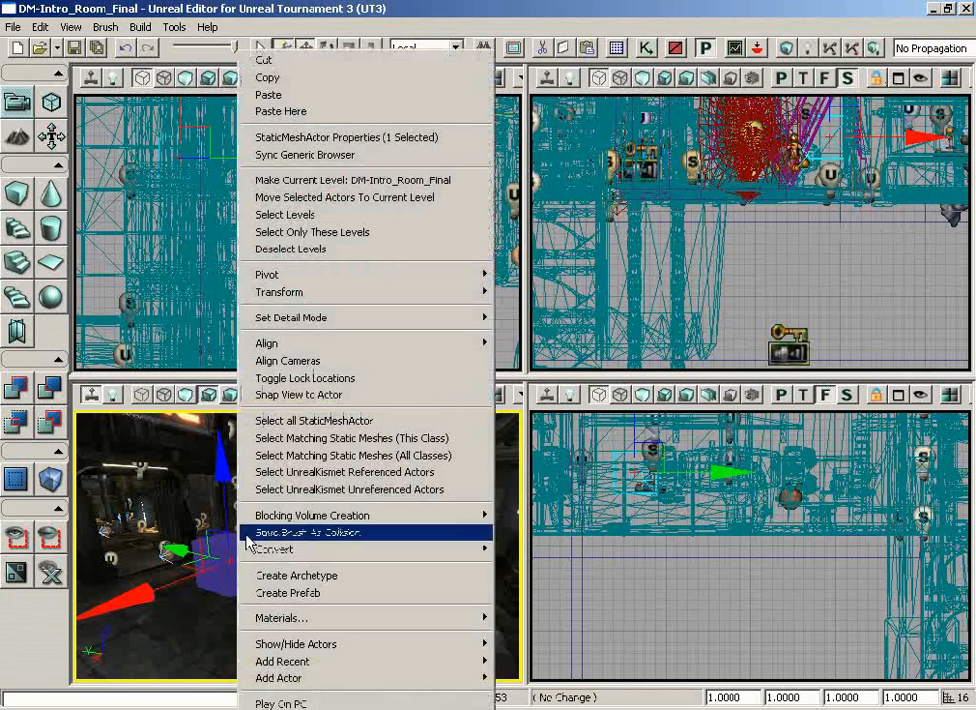
pyautogui.moveTo(305, 155)
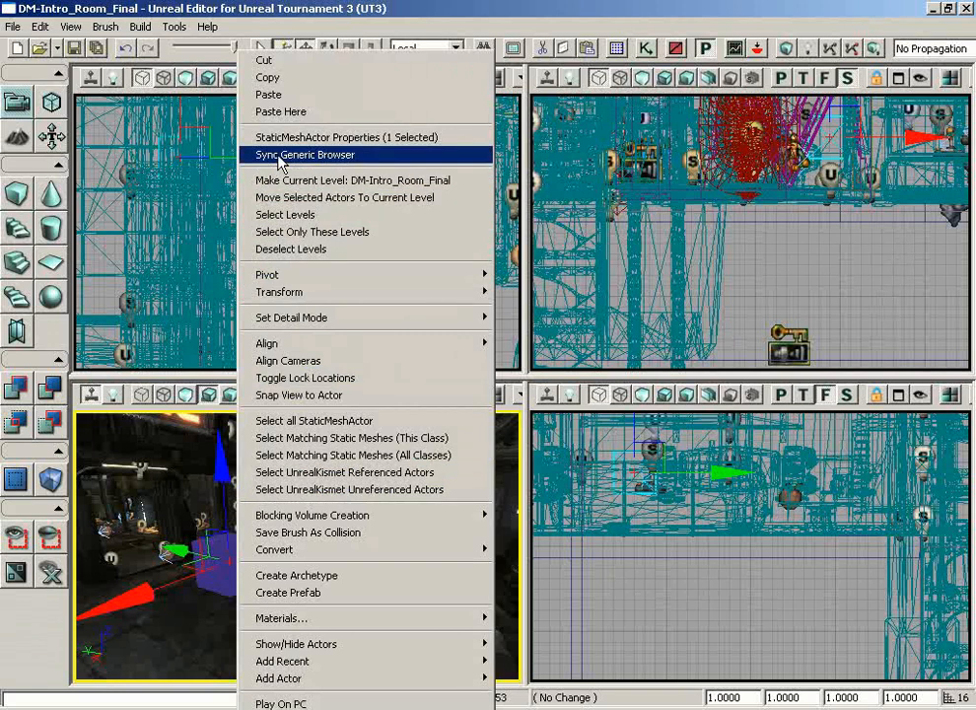
pyautogui.click(306, 155)
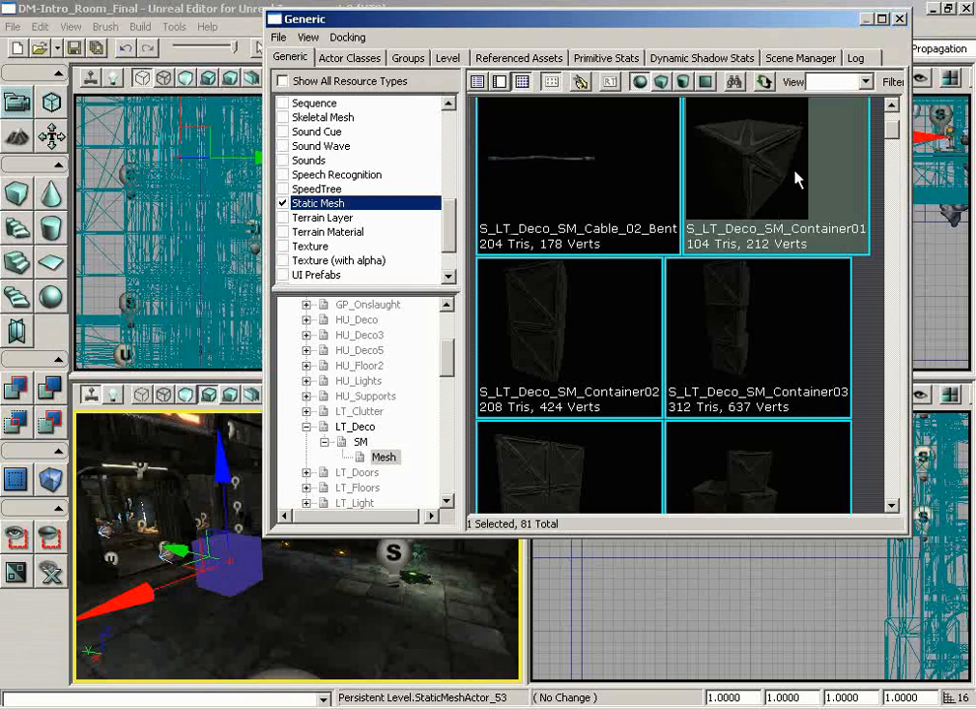
pyautogui.moveTo(773, 160)
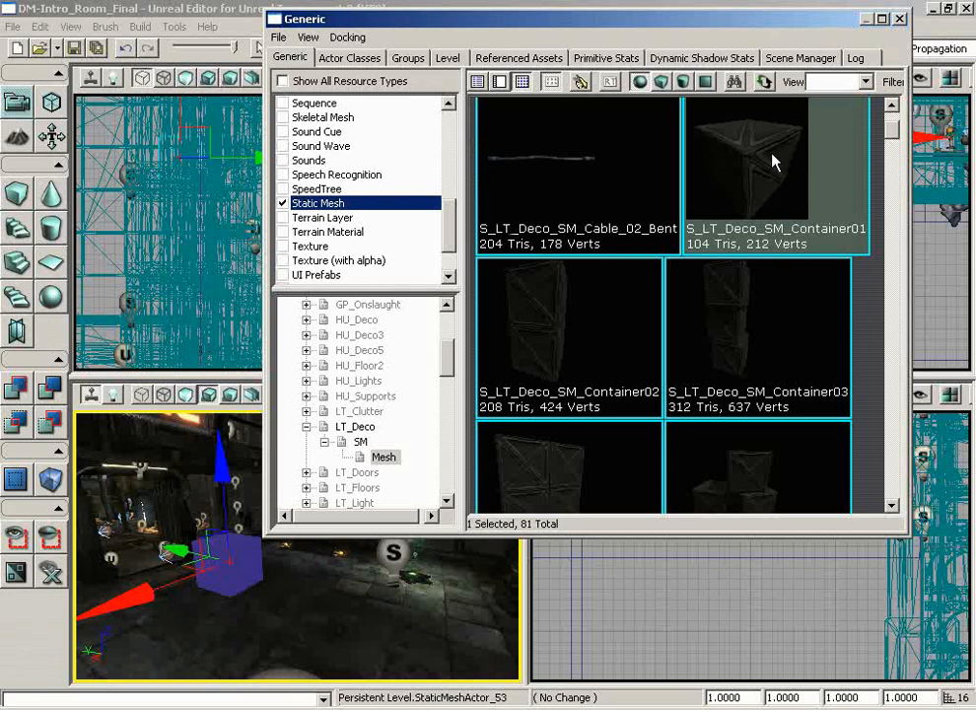
pyautogui.moveTo(783, 156)
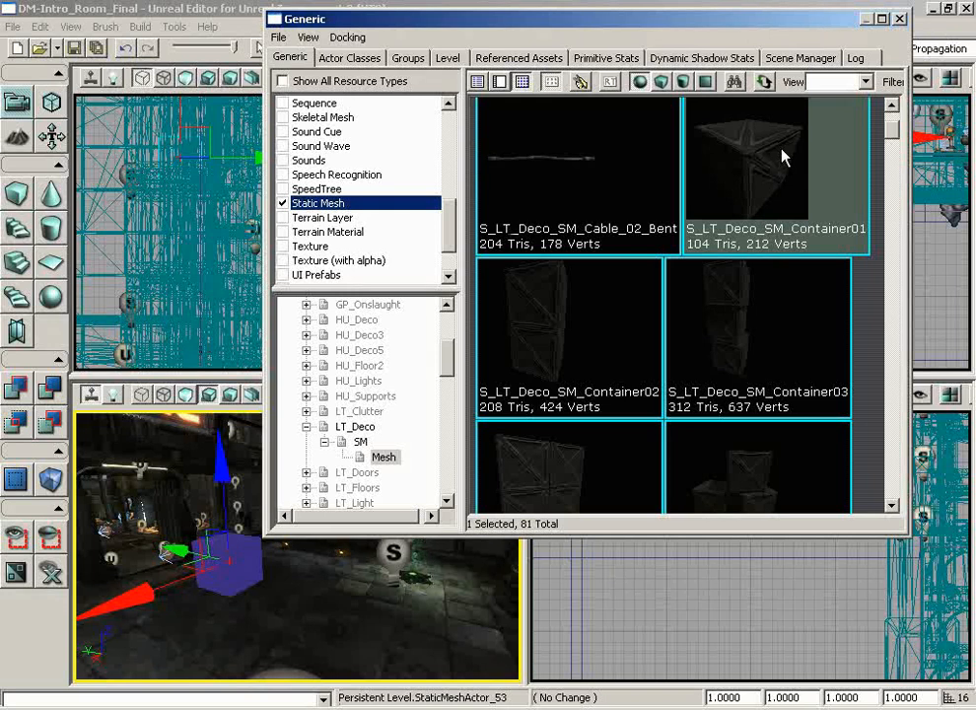
pyautogui.moveTo(581, 531)
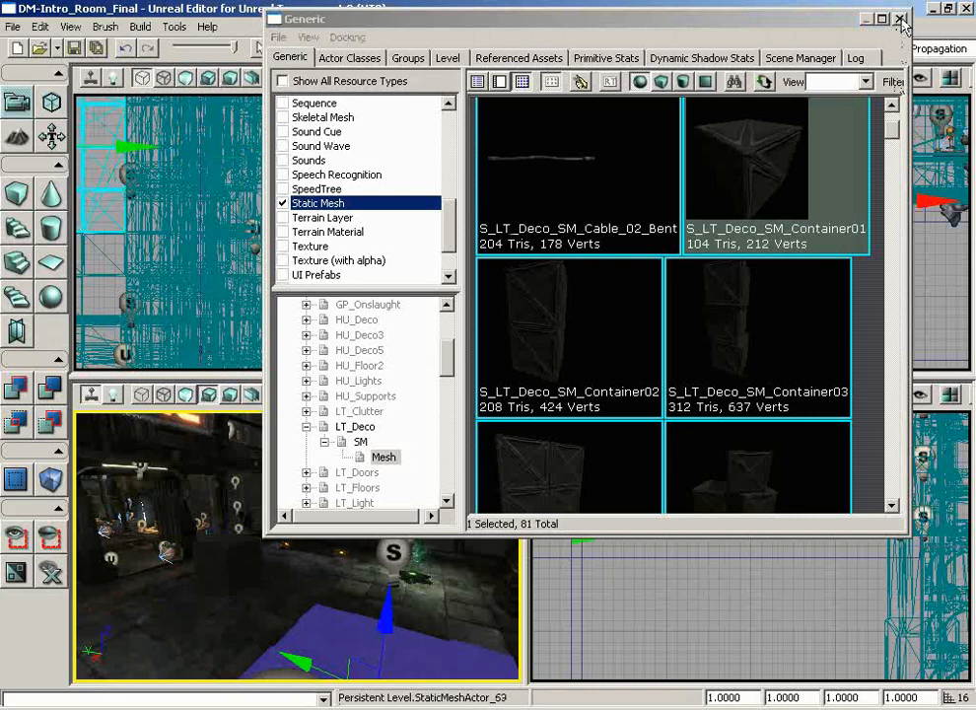
pyautogui.click(898, 19)
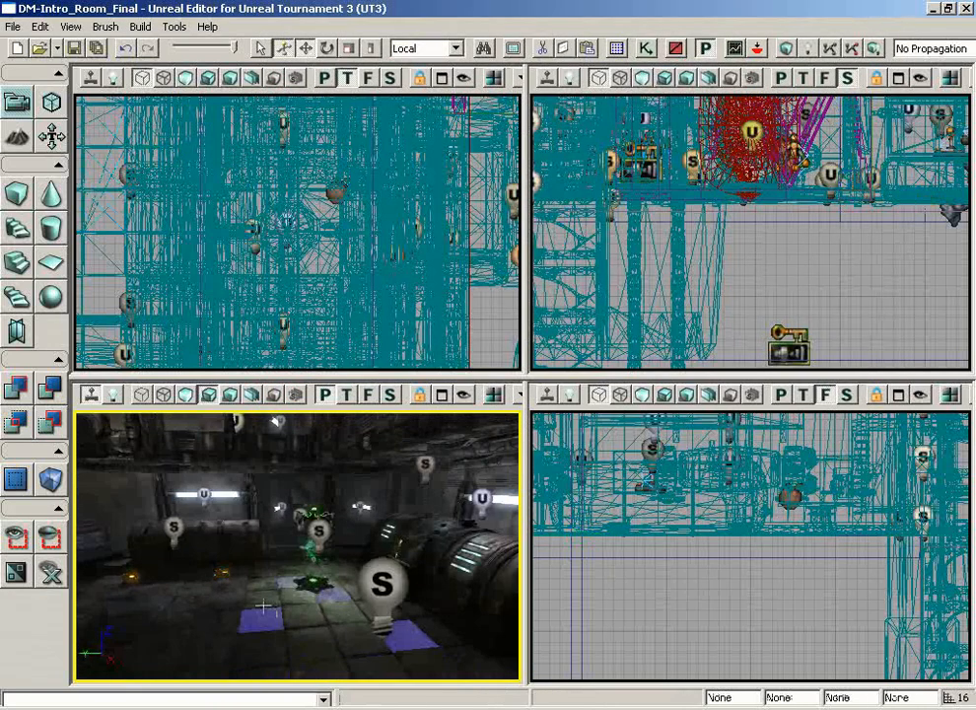
pyautogui.rightClick(286, 227)
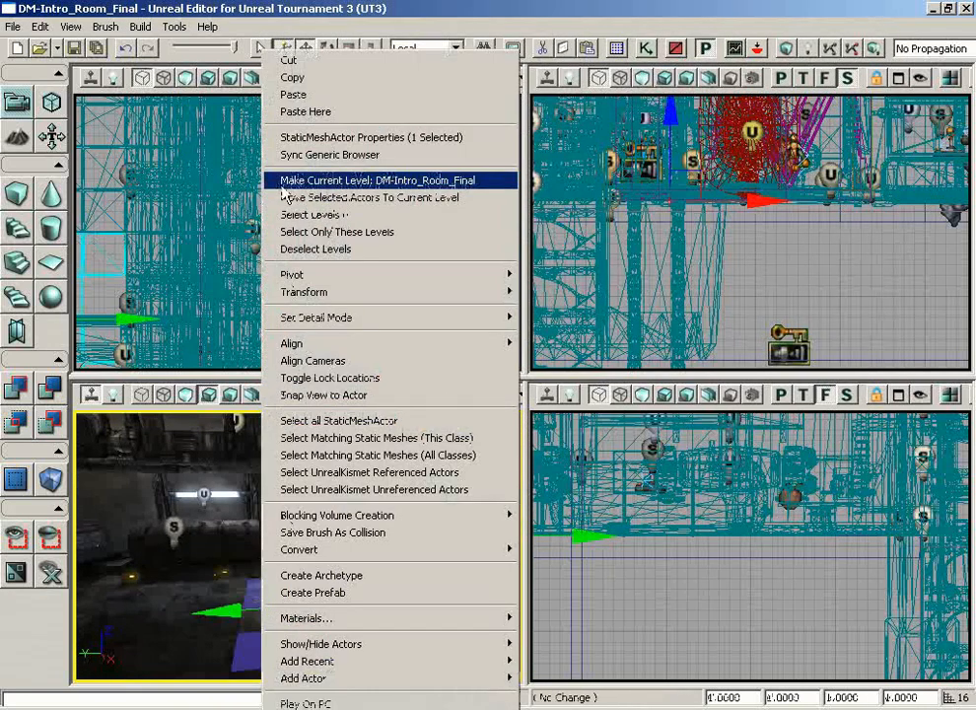